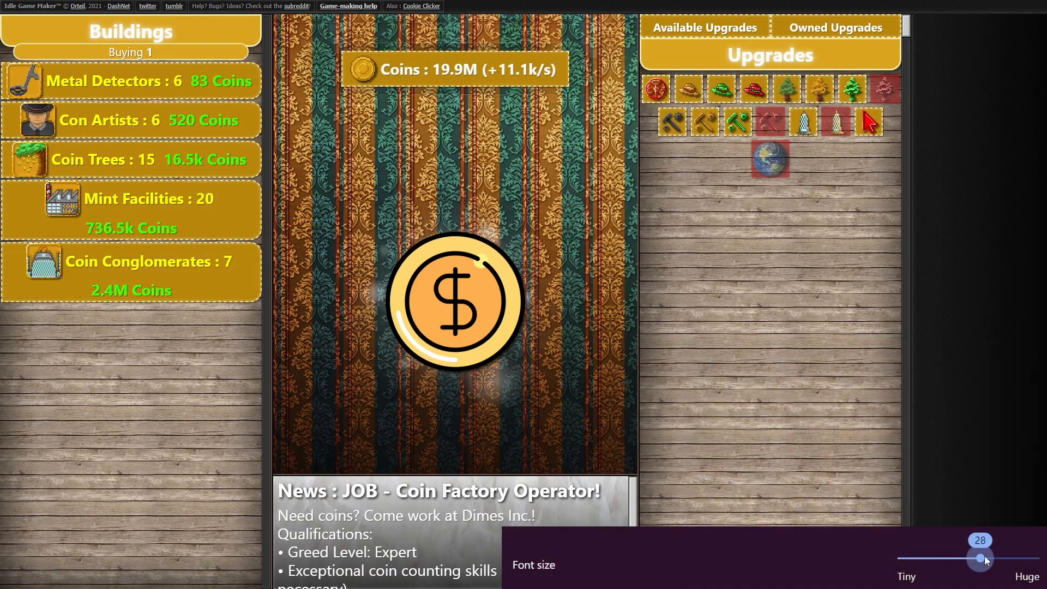
- Resize the game text with Opera's font-size slider, then switch to the W3Schools CSS Units tab
left_click_drag(980, 557, 934, 557)
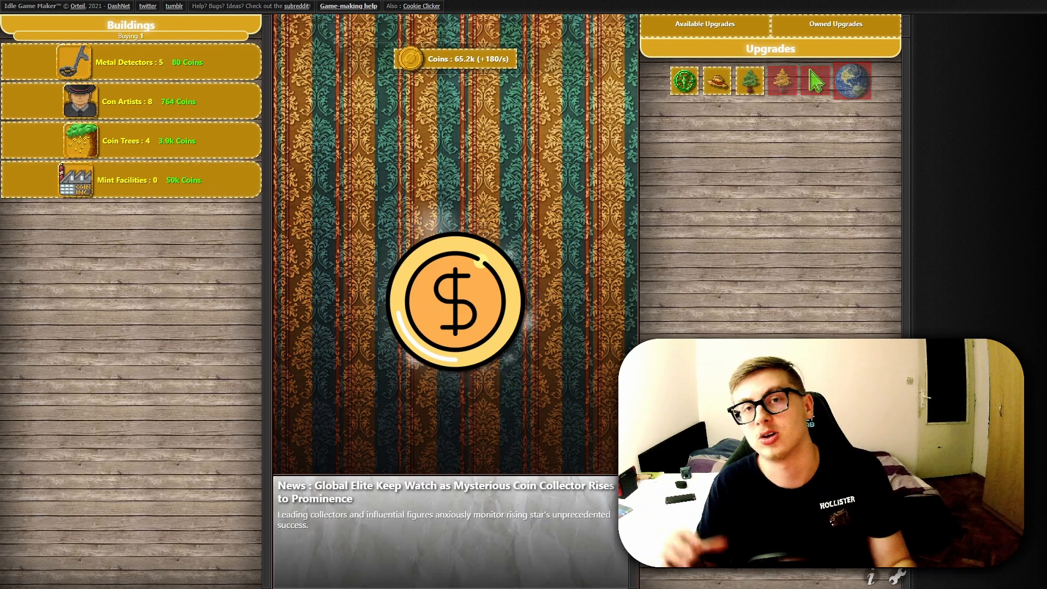
left_click(454, 301)
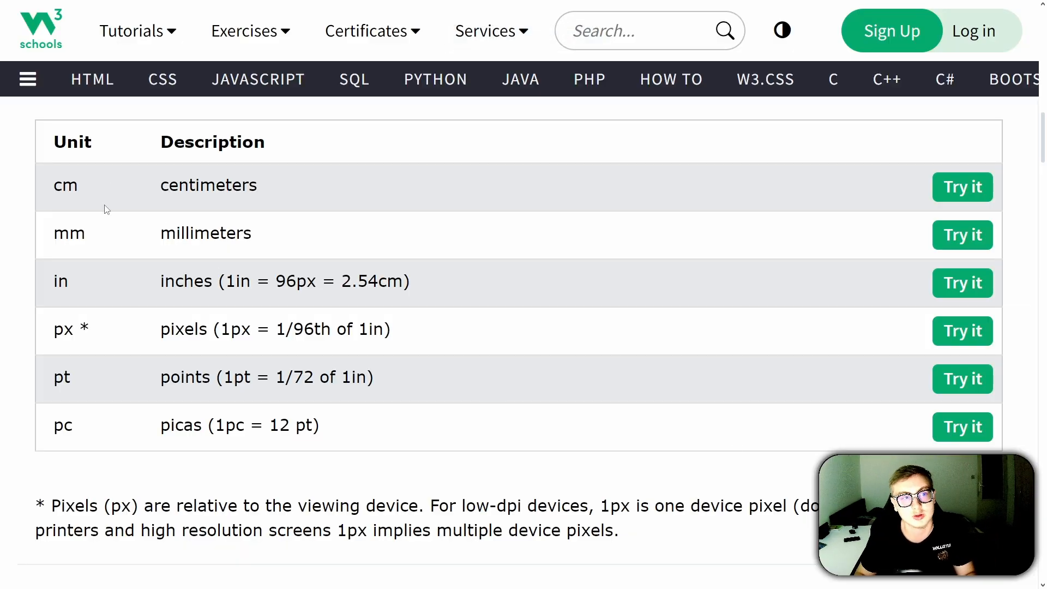
mouse_move(252, 235)
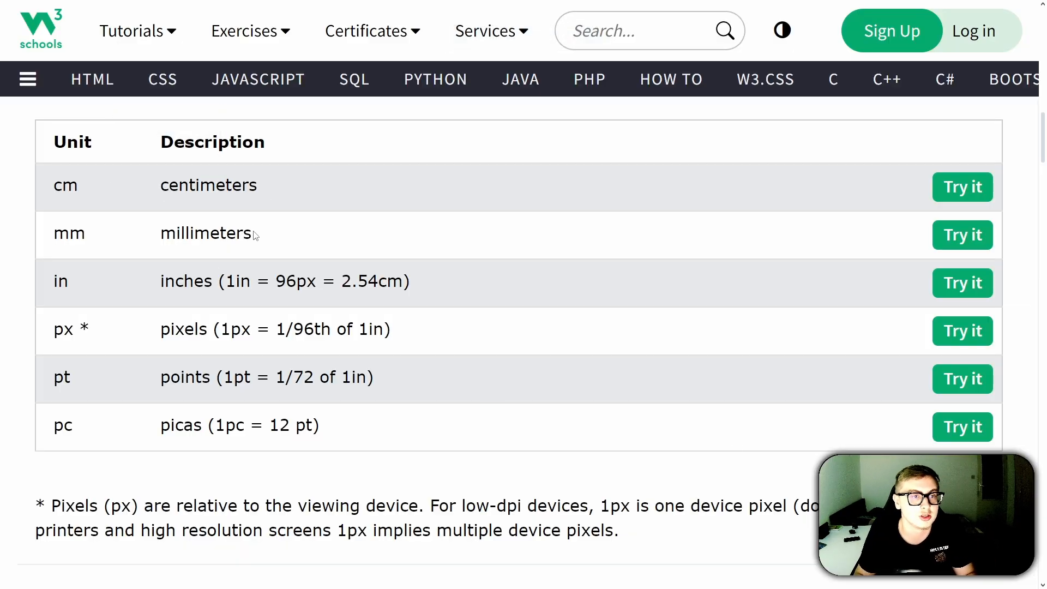
mouse_move(148, 337)
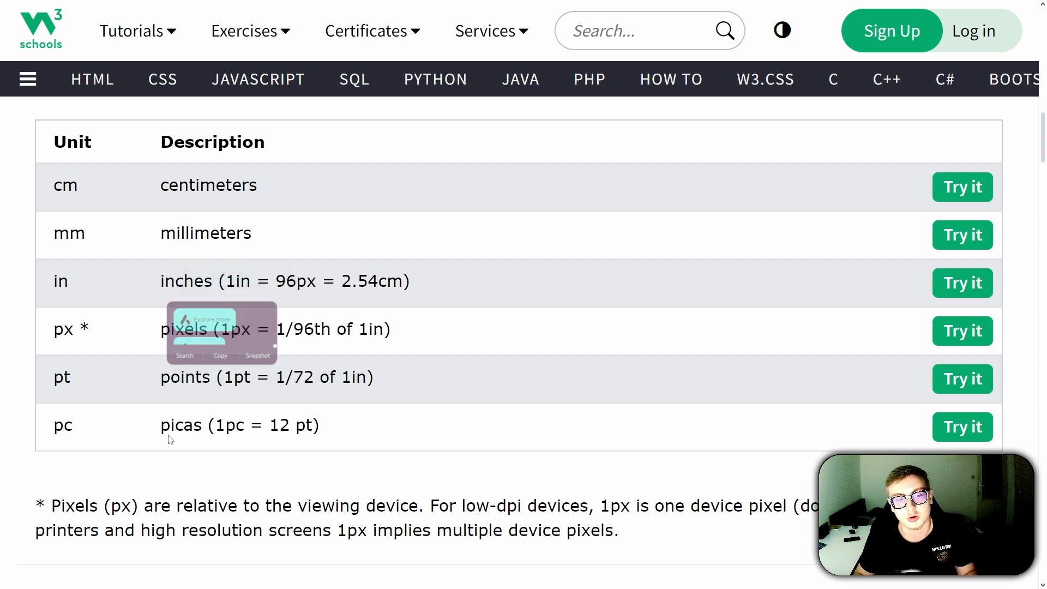
scroll("down", 3)
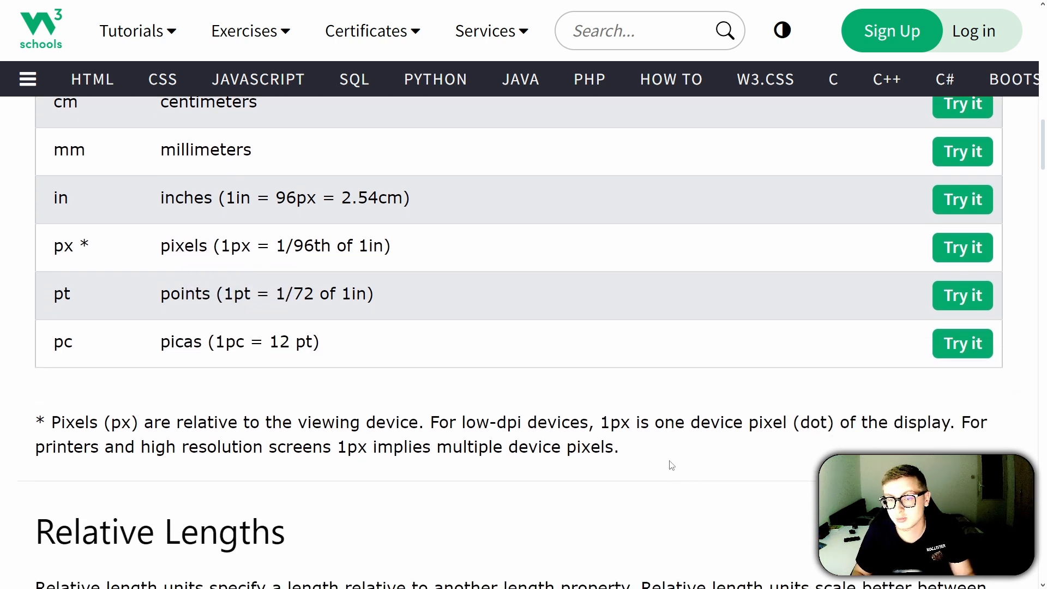
left_click_drag(41, 422, 617, 447)
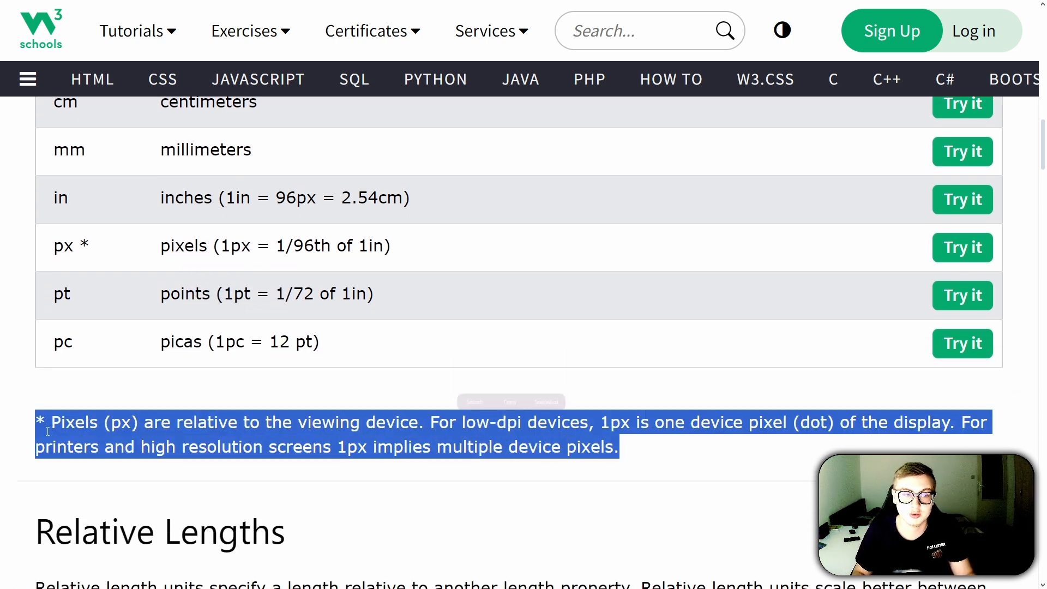
left_click(683, 477)
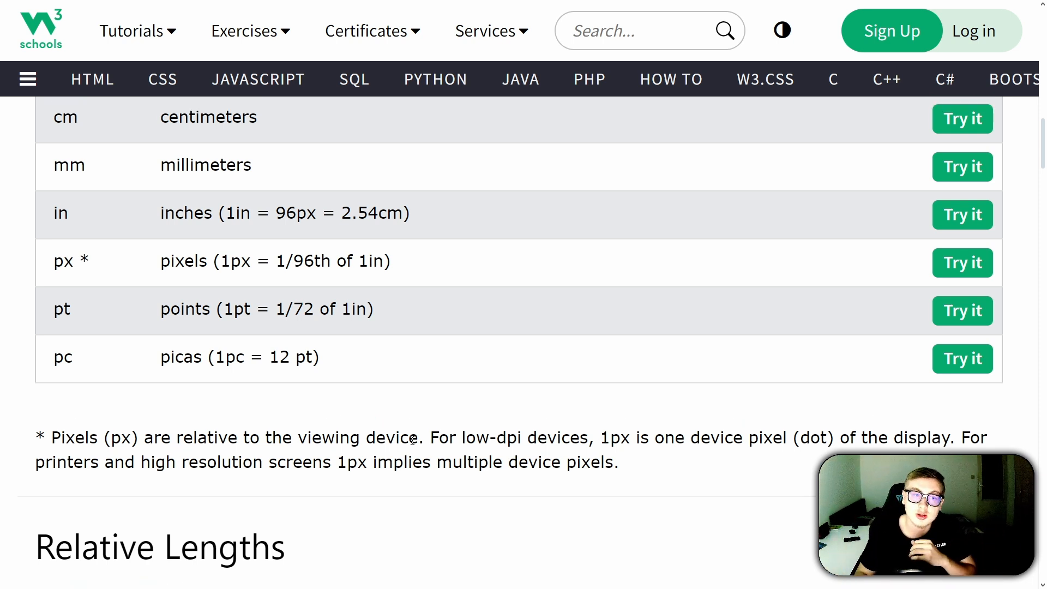
mouse_move(498, 297)
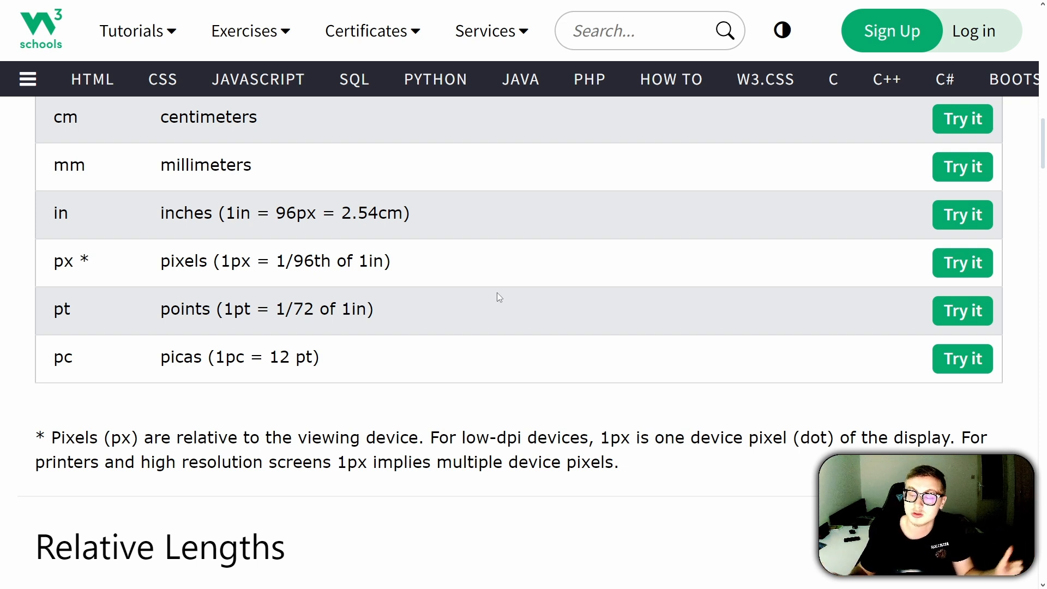
mouse_move(508, 299)
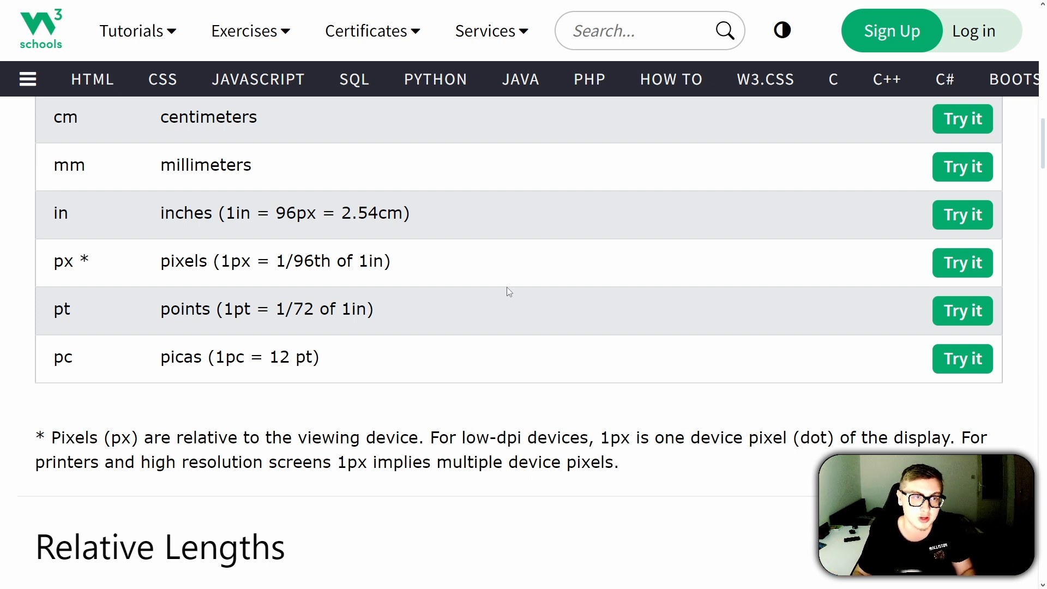
double_click(206, 165)
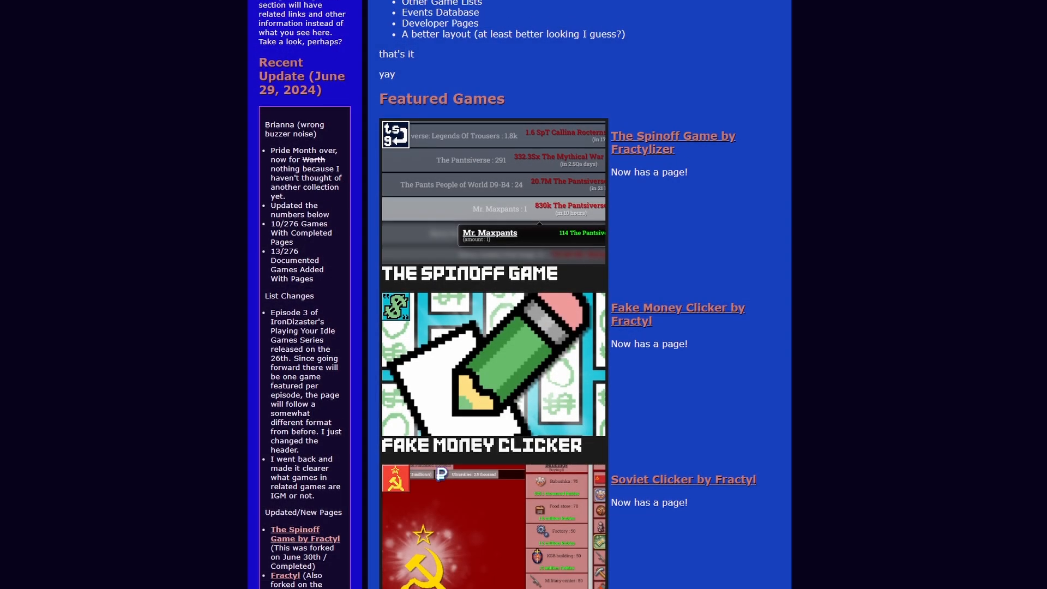
scroll("down", 3)
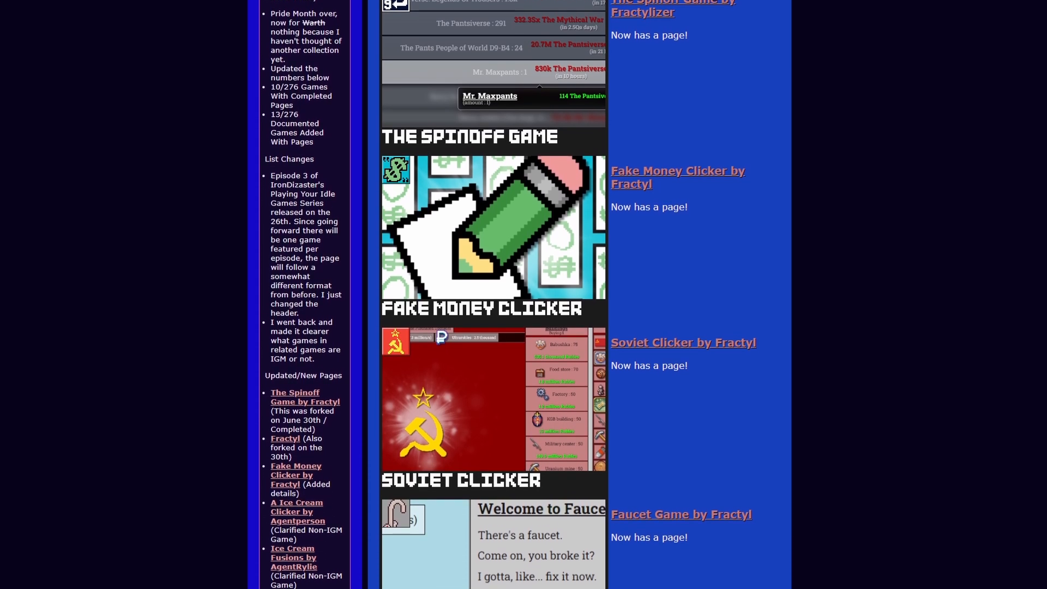
scroll("down", 3)
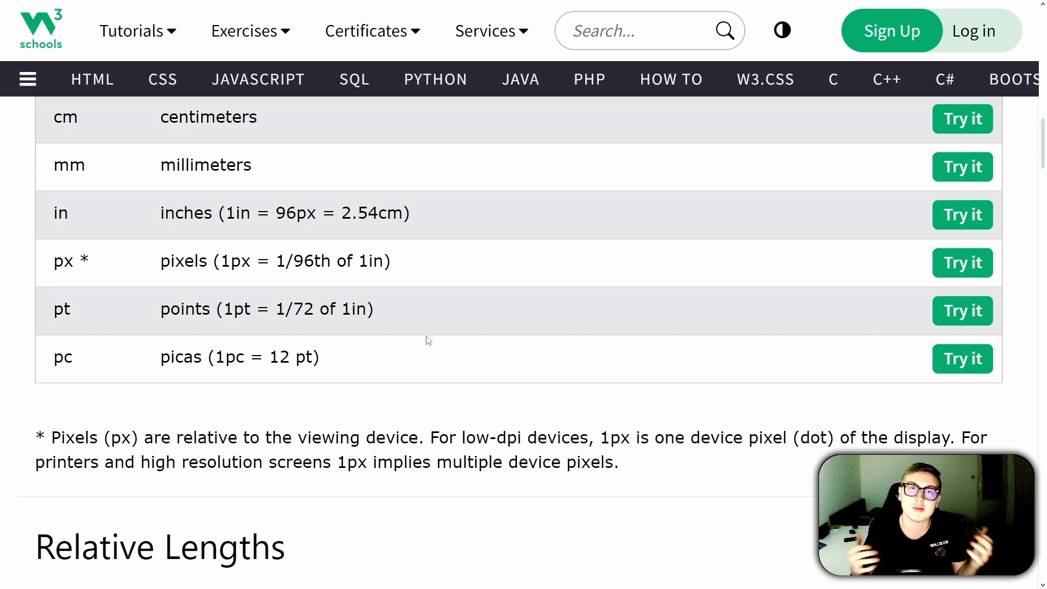
- Scroll the W3Schools page down to the Relative Lengths table with the em and rem rows
scroll("down", 3)
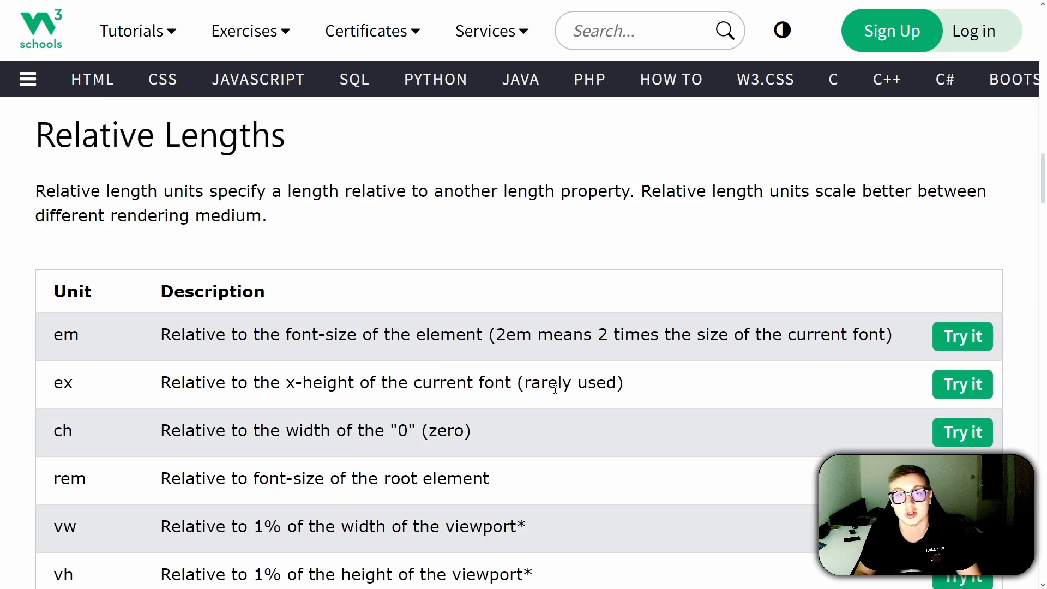
scroll("down", 3)
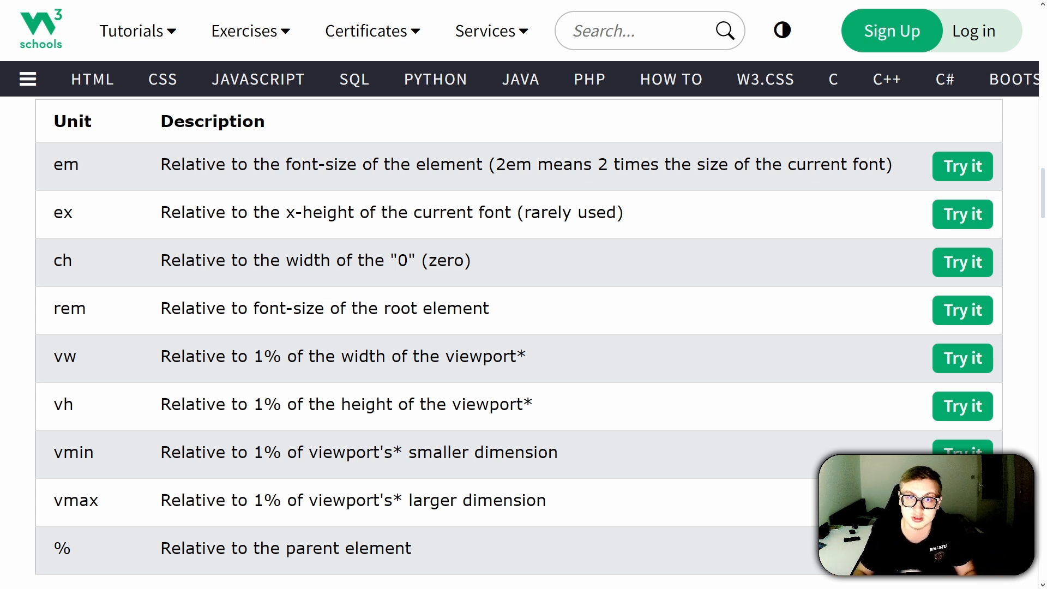
scroll("down", 3)
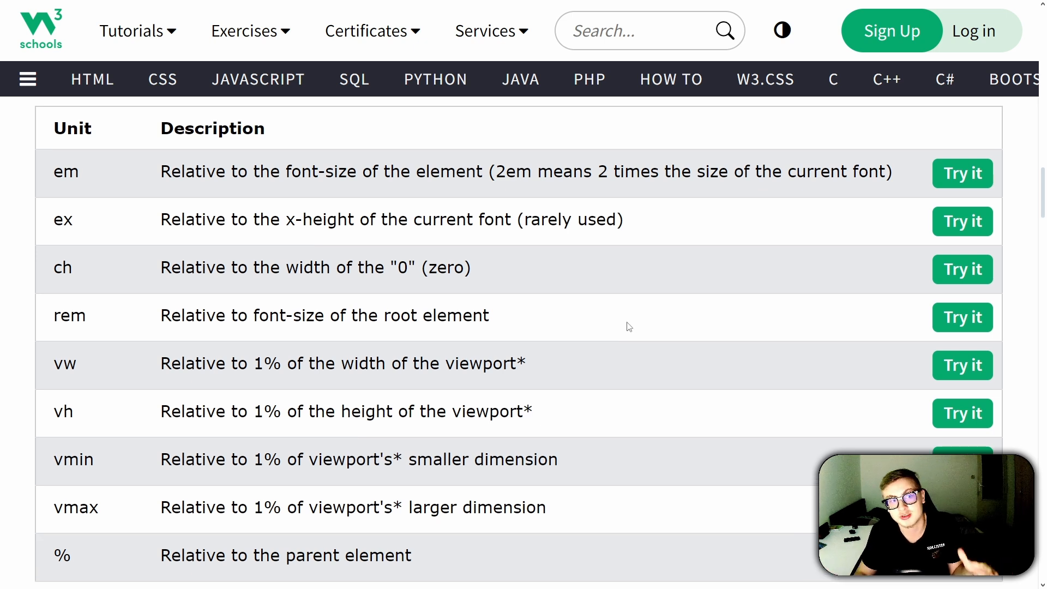
double_click(66, 171)
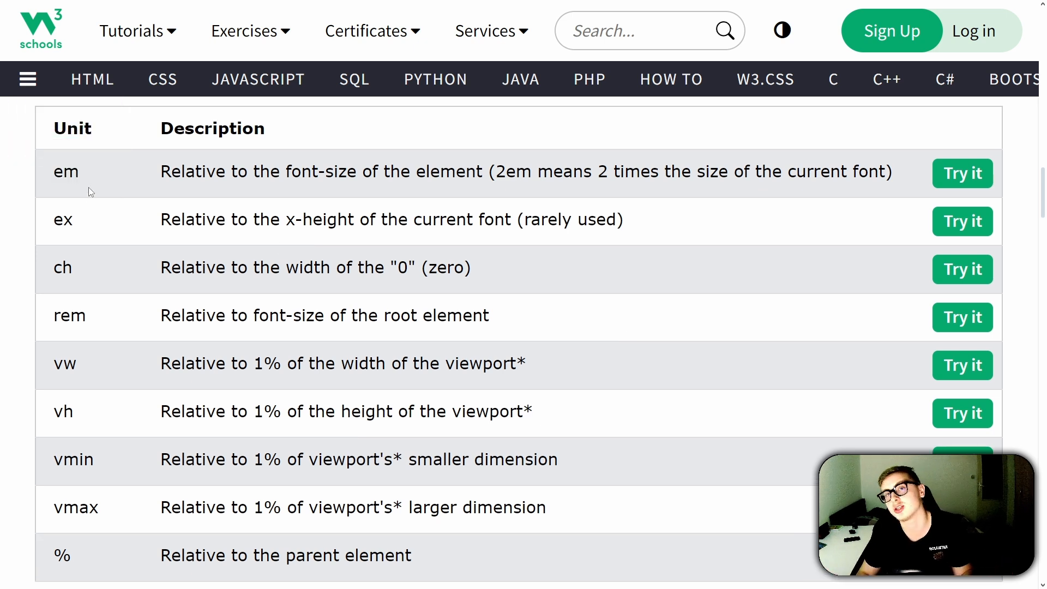
mouse_move(111, 300)
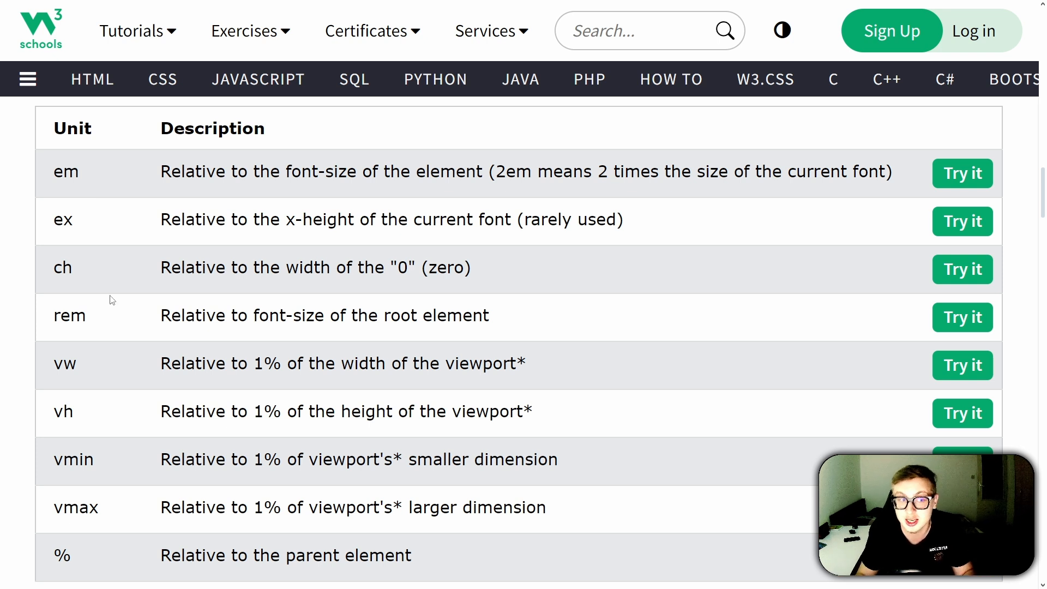
mouse_move(70, 324)
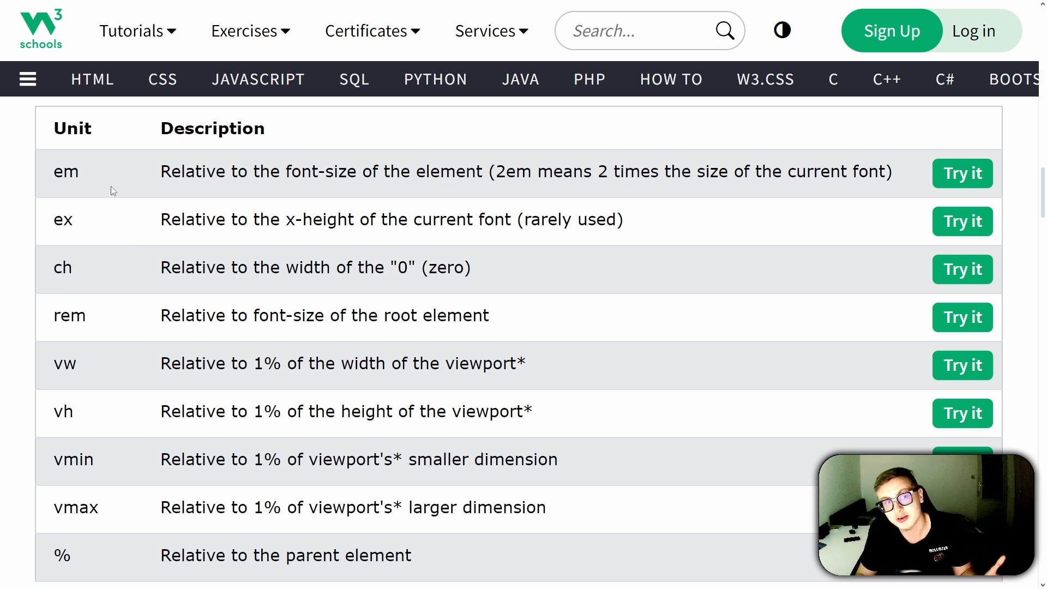
mouse_move(98, 182)
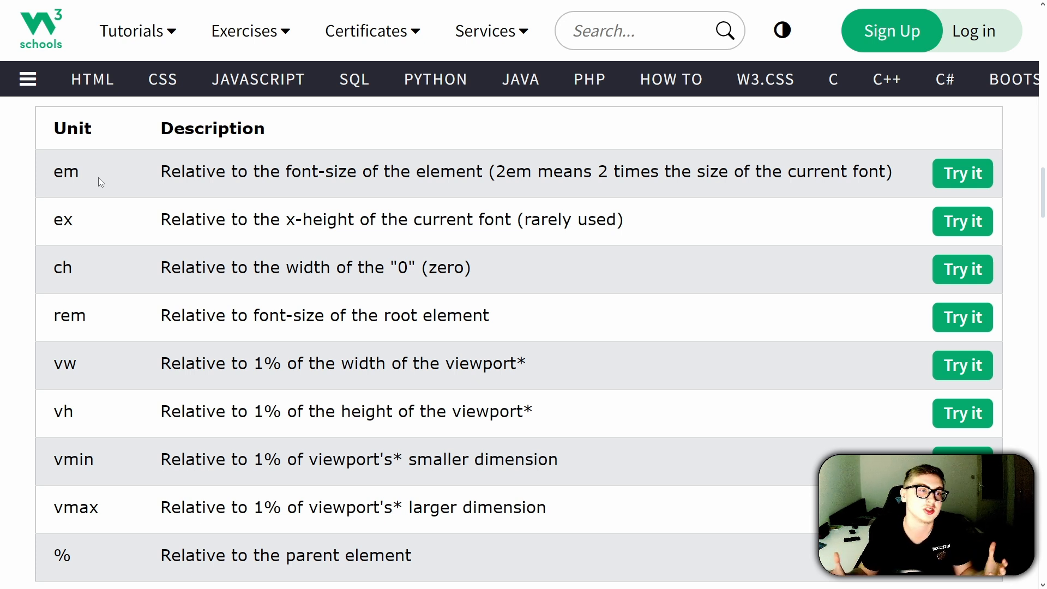
mouse_move(87, 186)
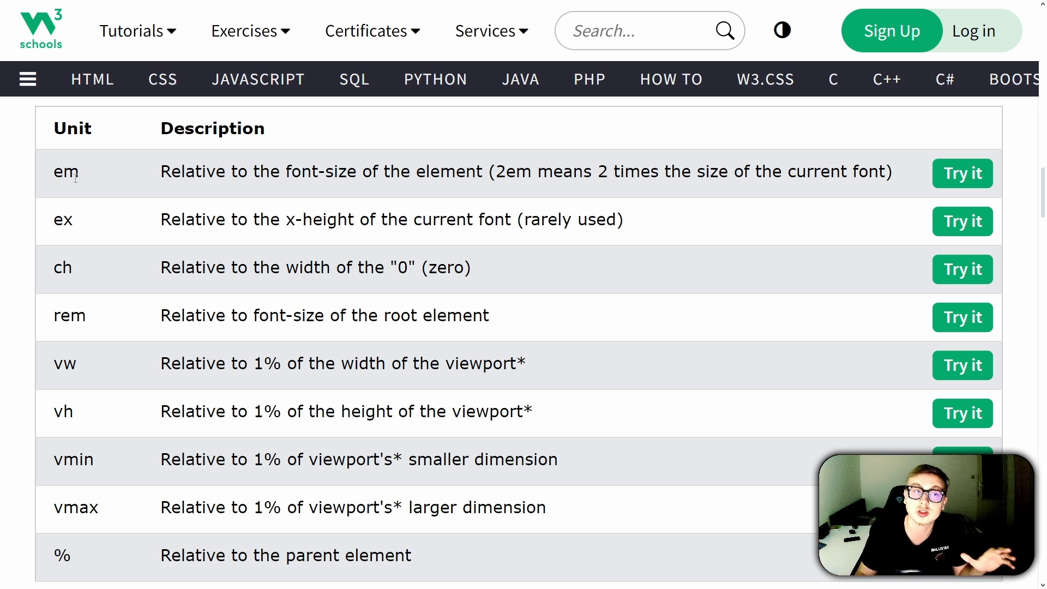
mouse_move(101, 185)
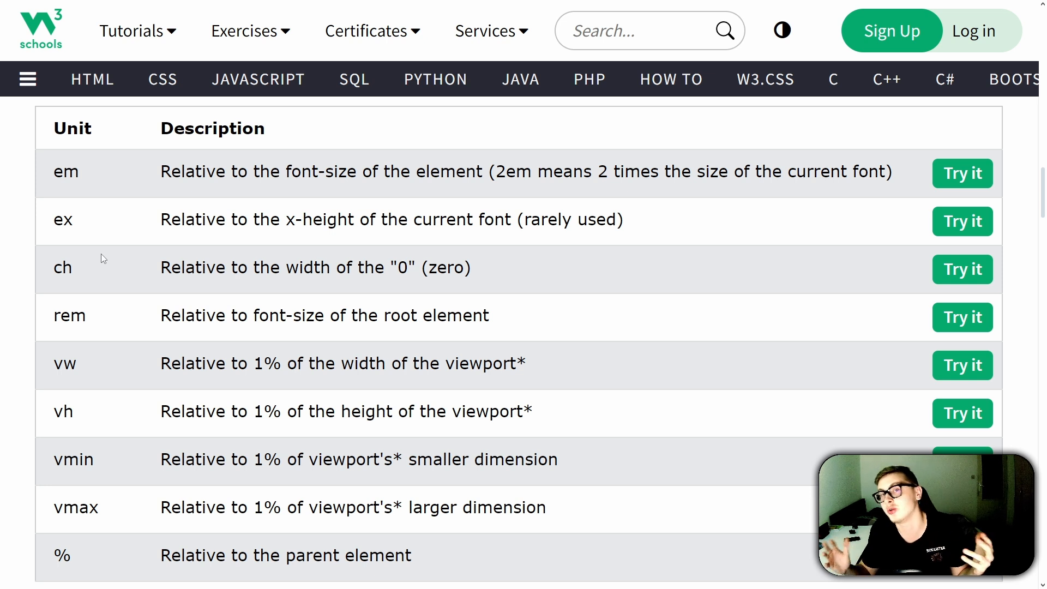
double_click(568, 219)
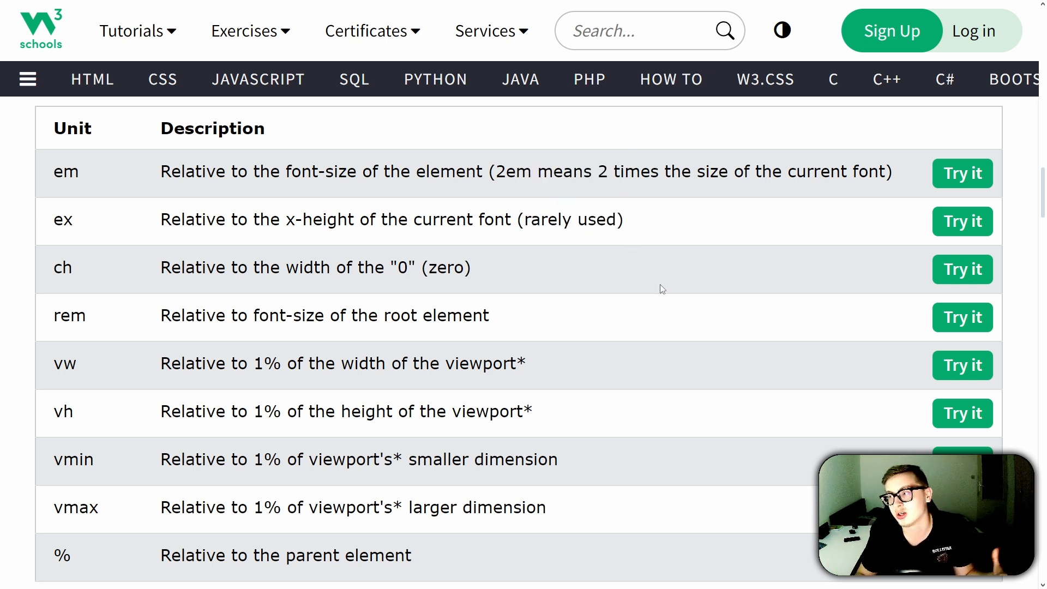
left_click_drag(160, 219, 510, 219)
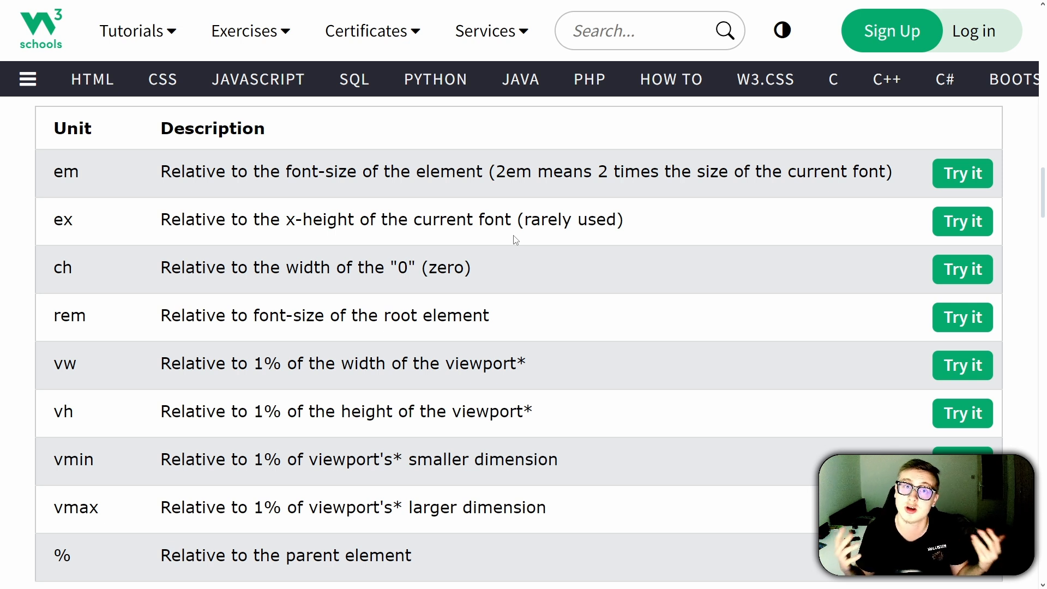
mouse_move(409, 205)
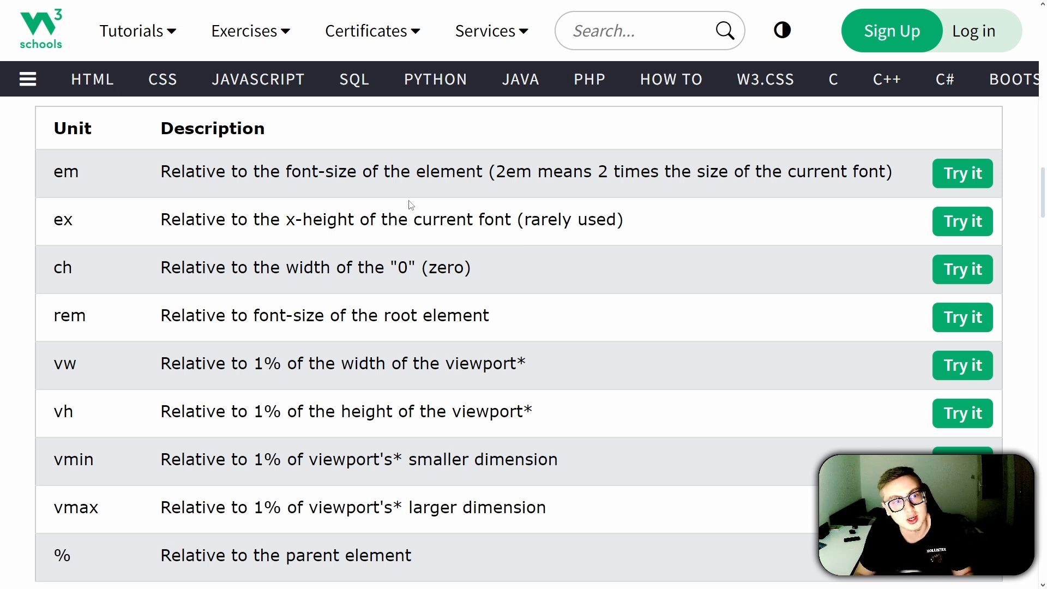
mouse_move(175, 263)
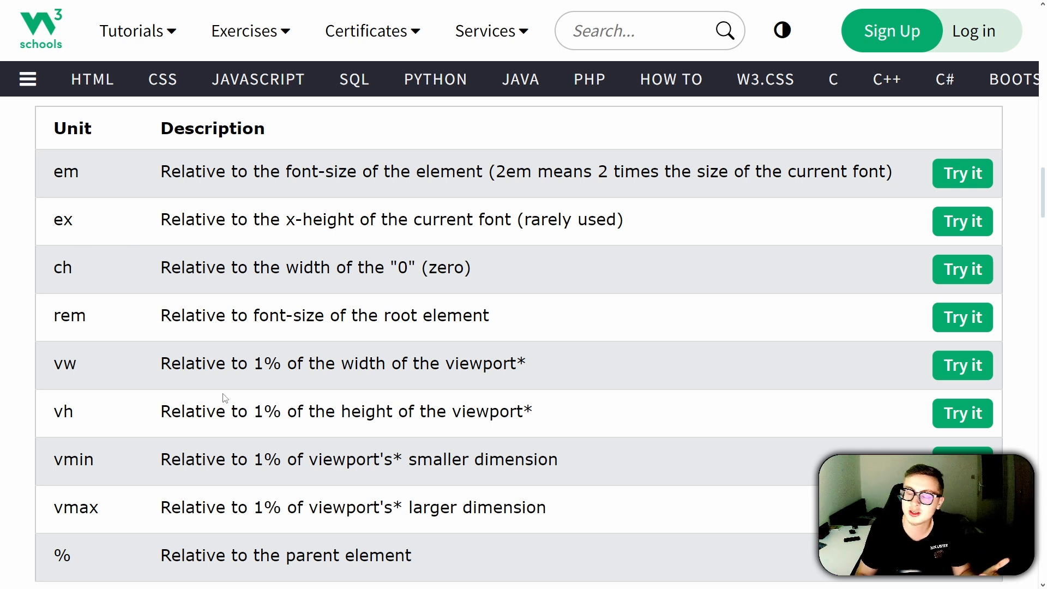
double_click(401, 267)
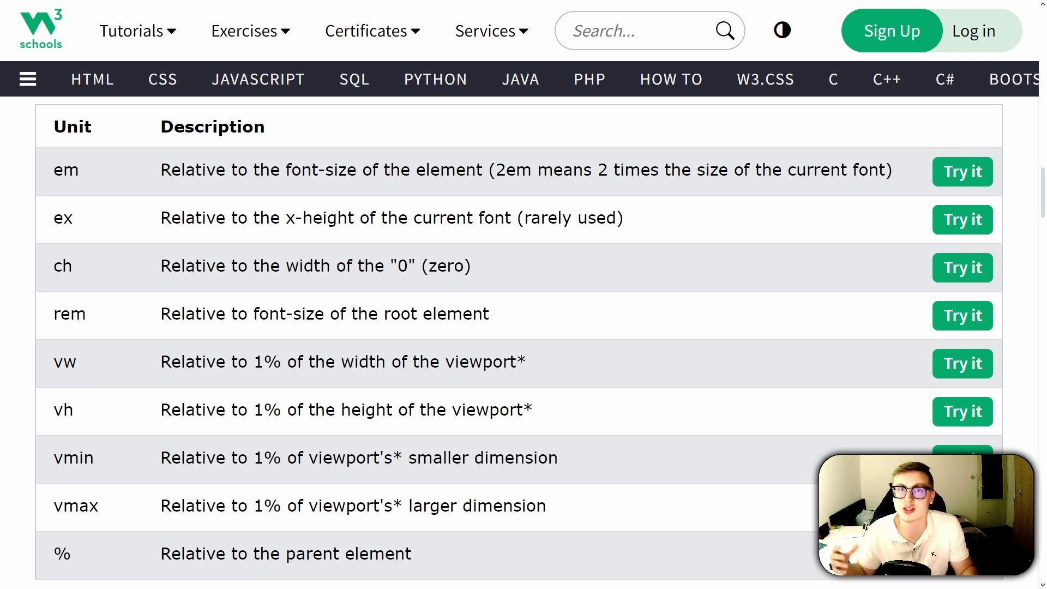
scroll("down", 3)
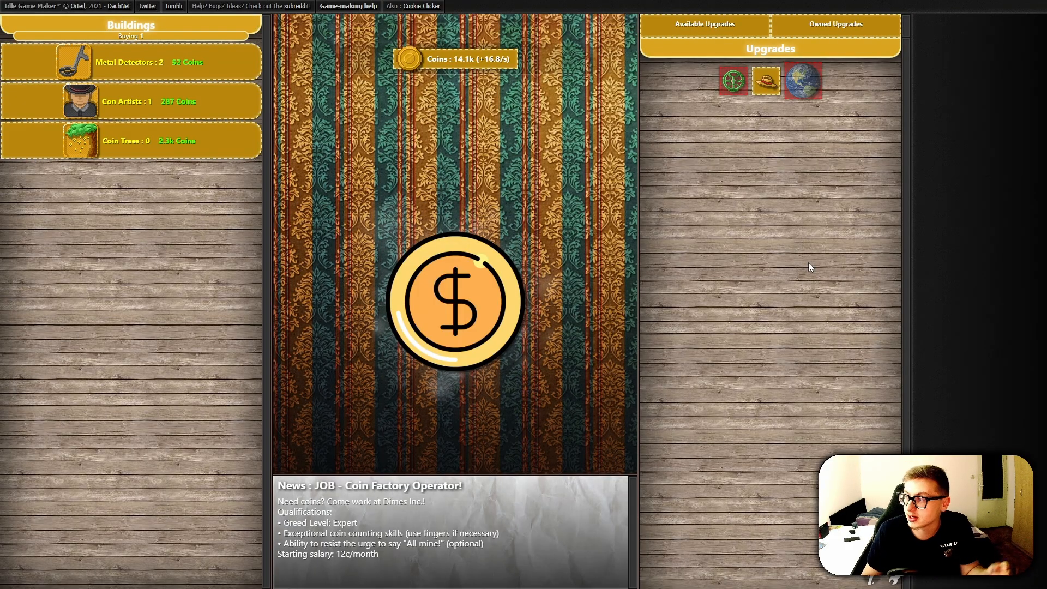
- Switch to the Idle Game Maker tab and open the page inspector on the game's HTML
left_click(456, 299)
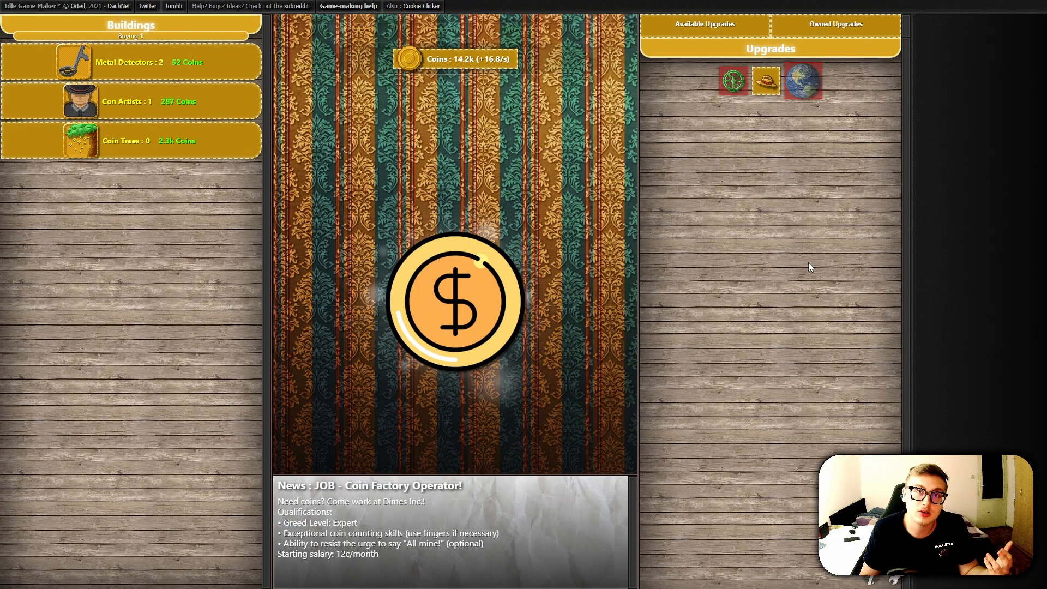
right_click(811, 267)
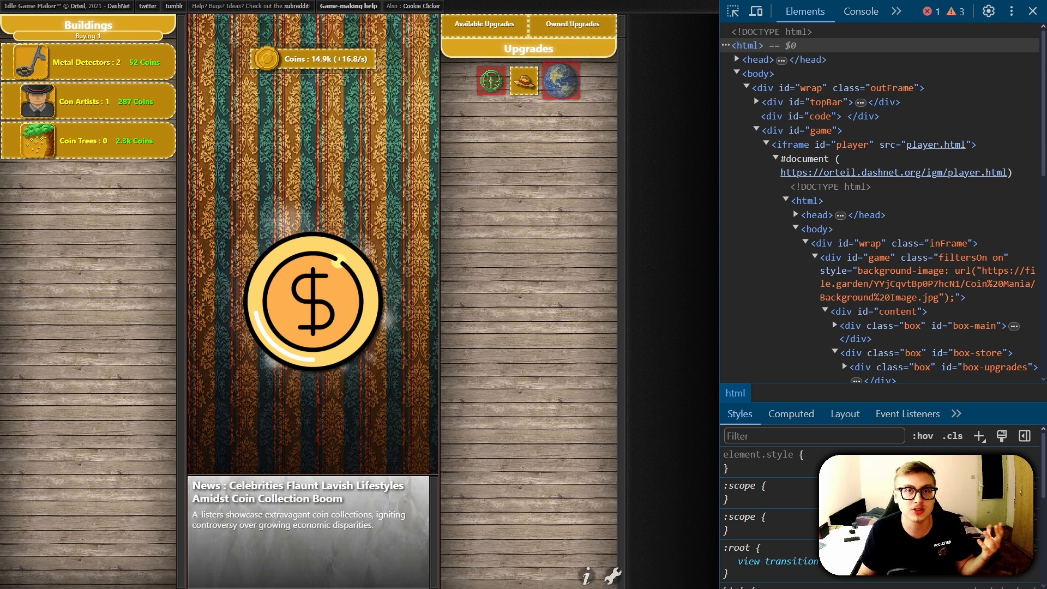
- Leave the running coin clicker and return to the W3Schools relative length units table
left_click(1031, 11)
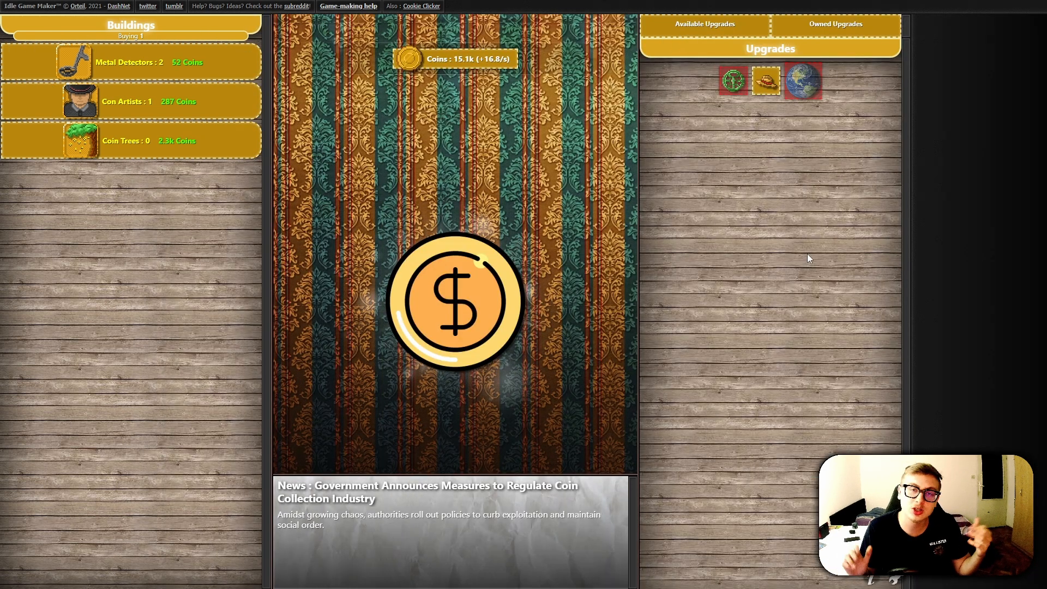
left_click(455, 302)
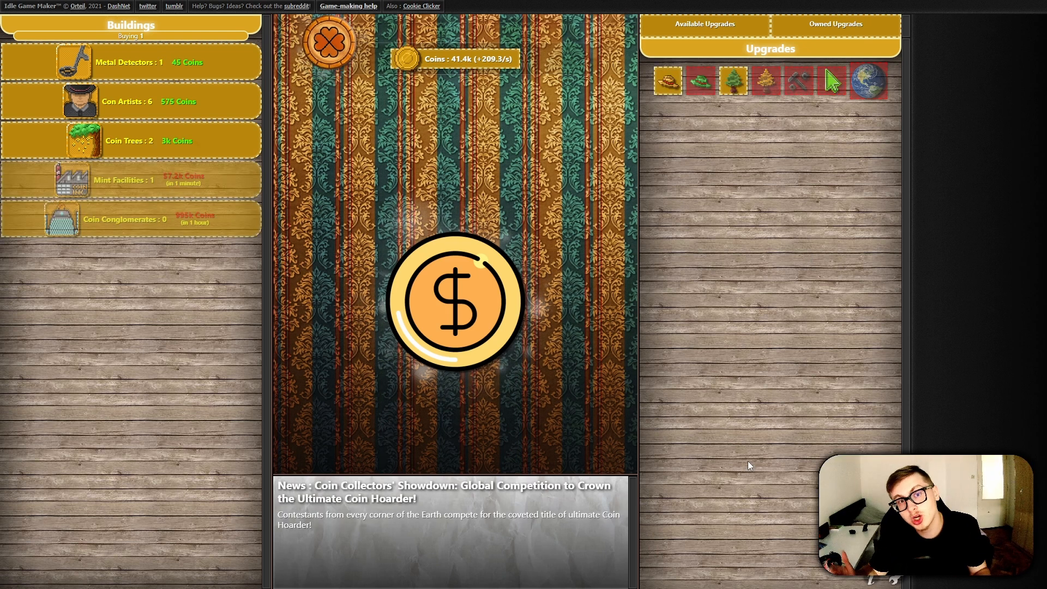
left_click(454, 302)
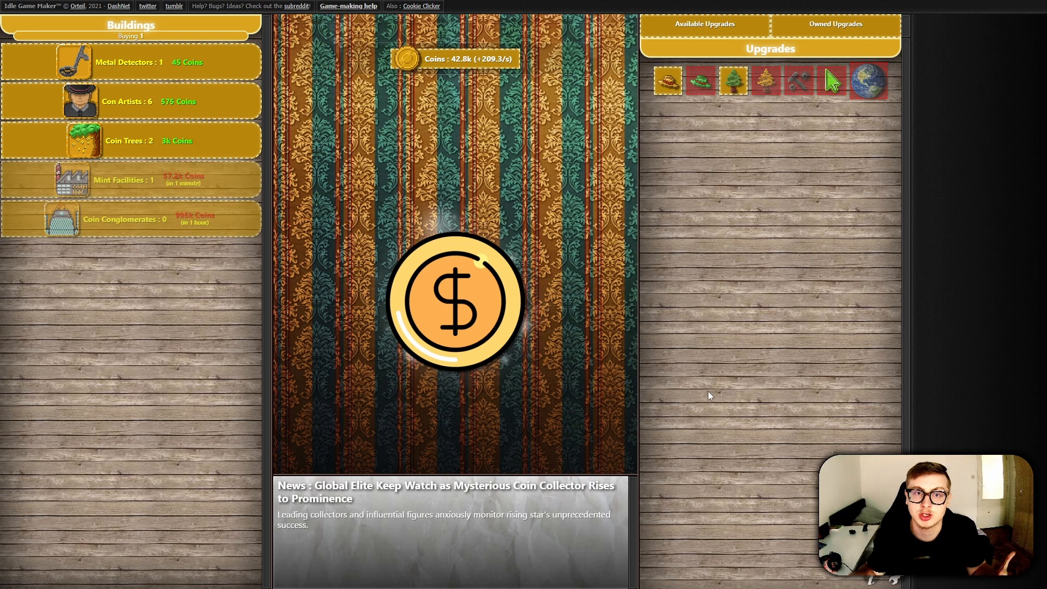
left_click(456, 301)
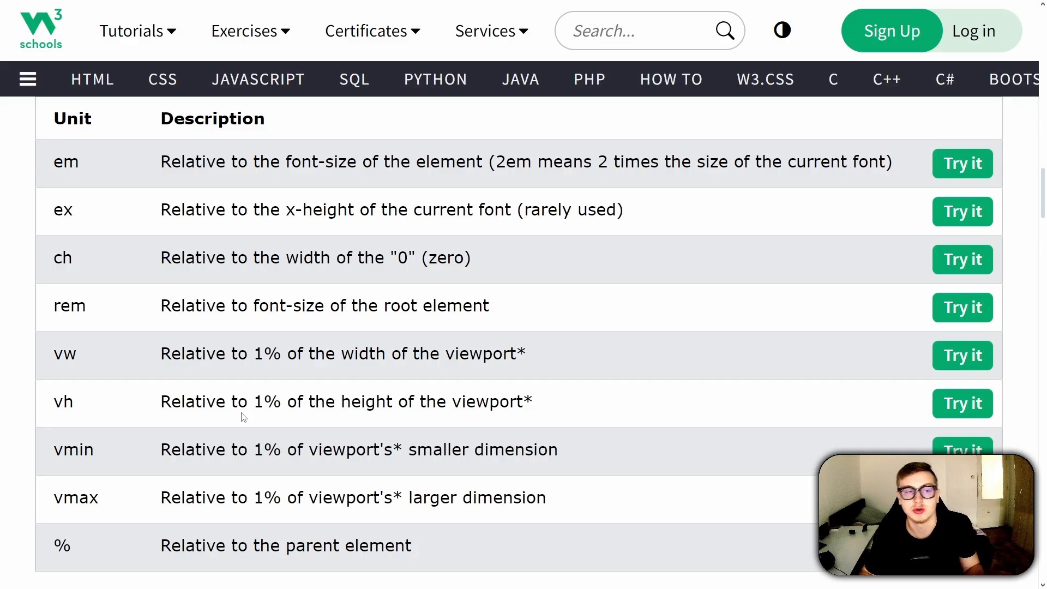
- Read the em, rem, vw and vh rows of the relative units table, toggling fullscreen with F11
double_click(63, 401)
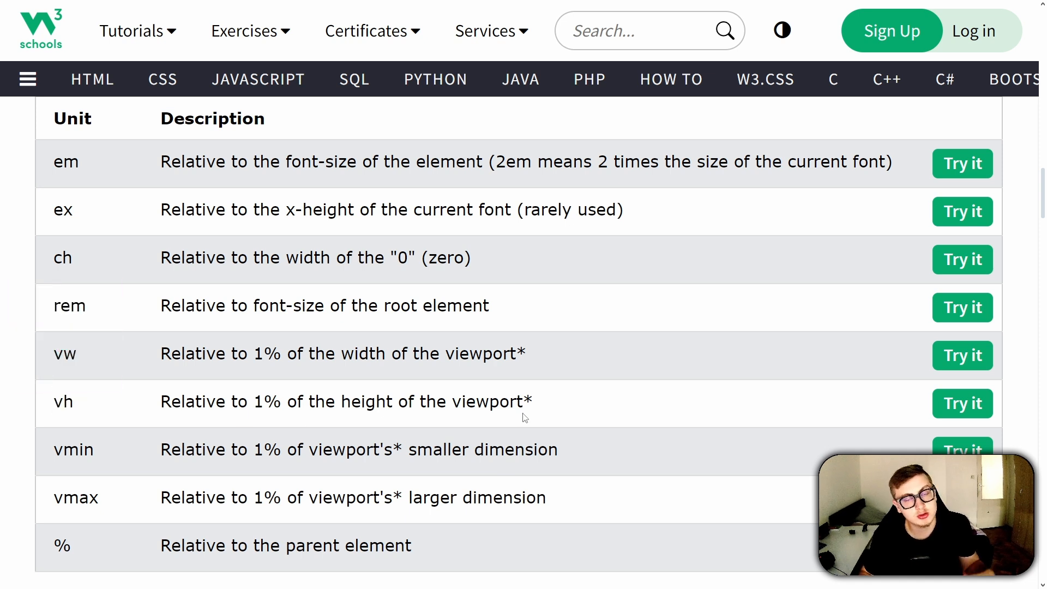
mouse_move(446, 427)
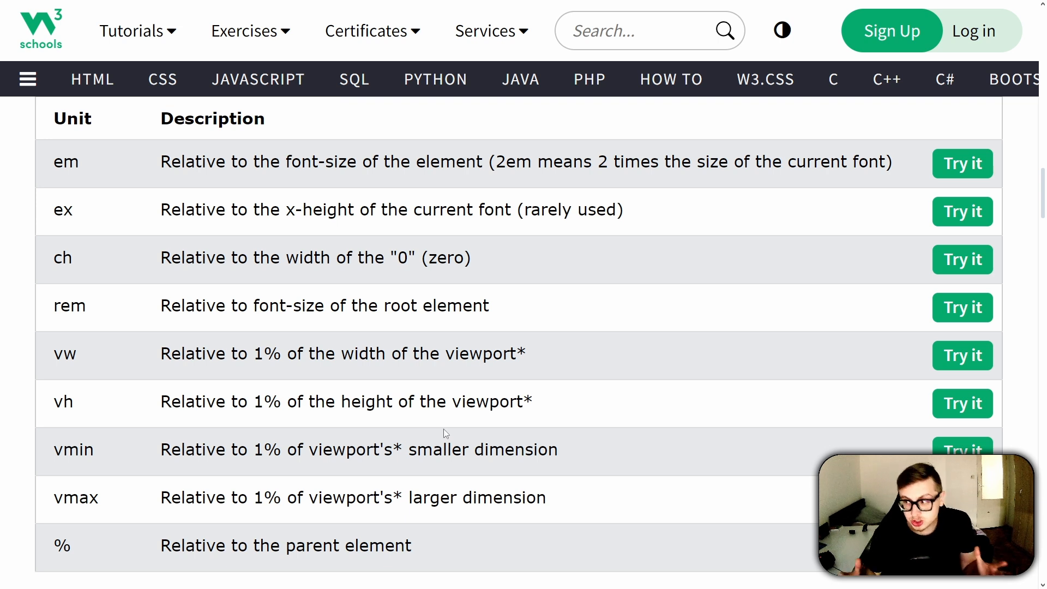
mouse_move(458, 465)
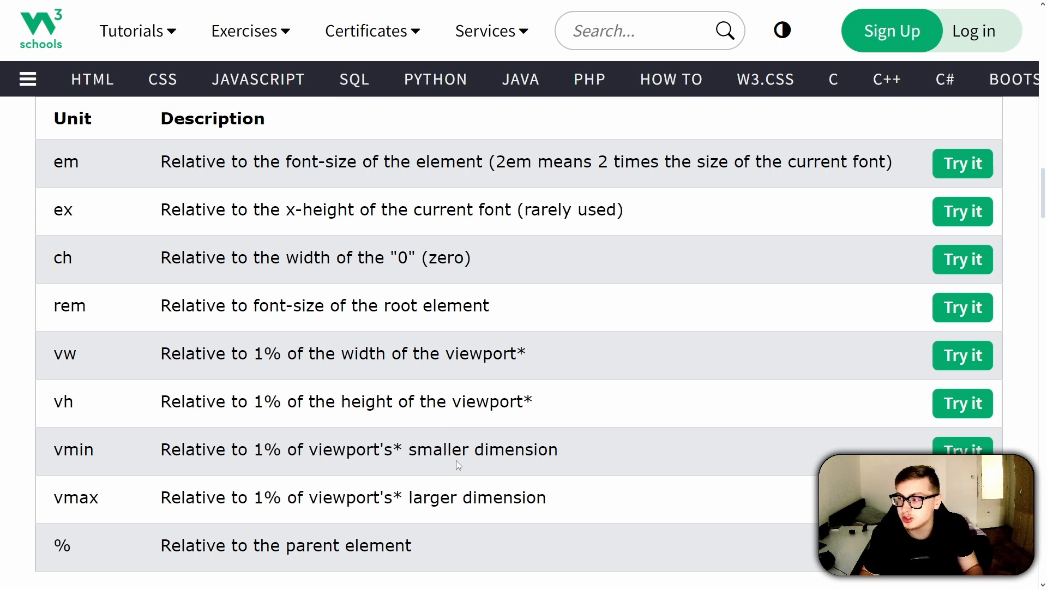
mouse_move(445, 552)
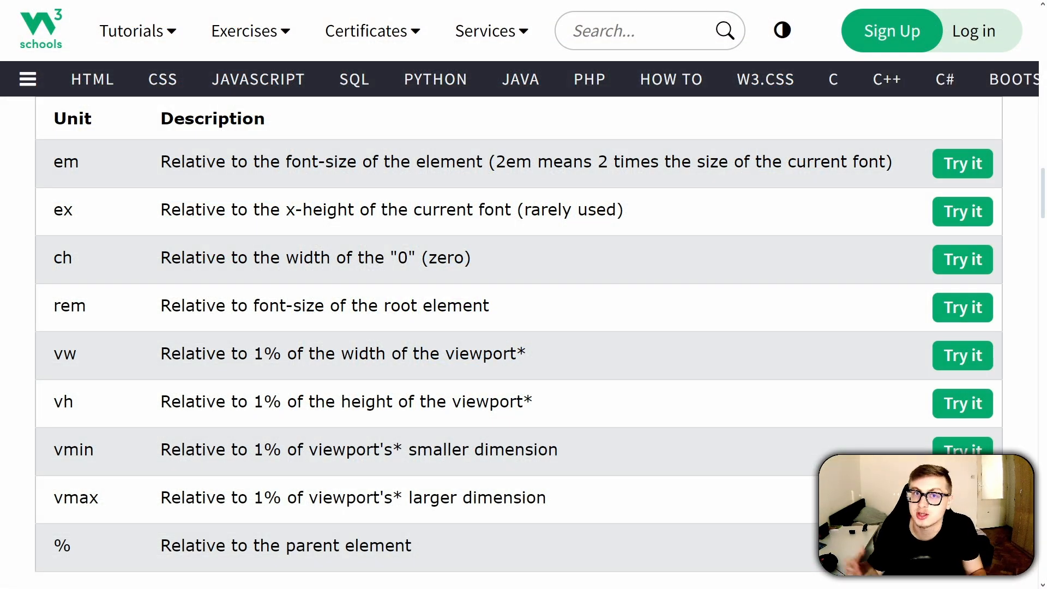
double_click(65, 354)
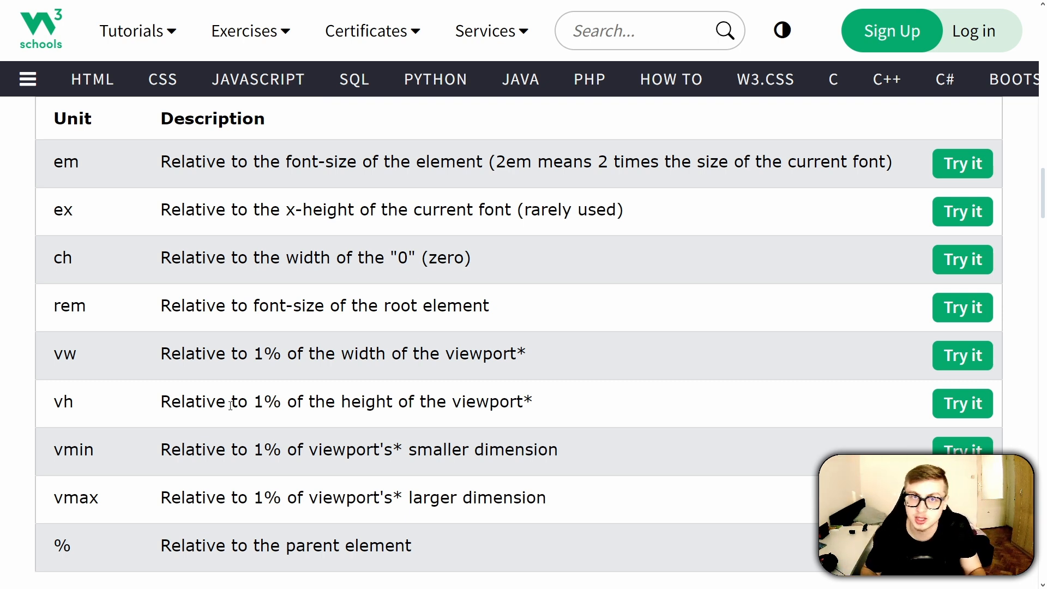
mouse_move(151, 372)
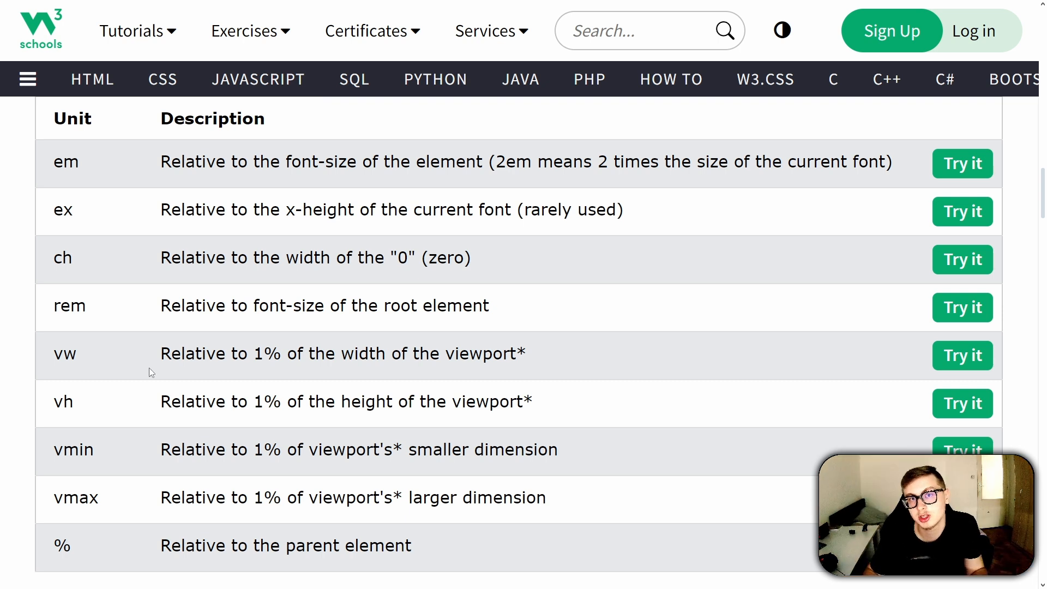
mouse_move(181, 379)
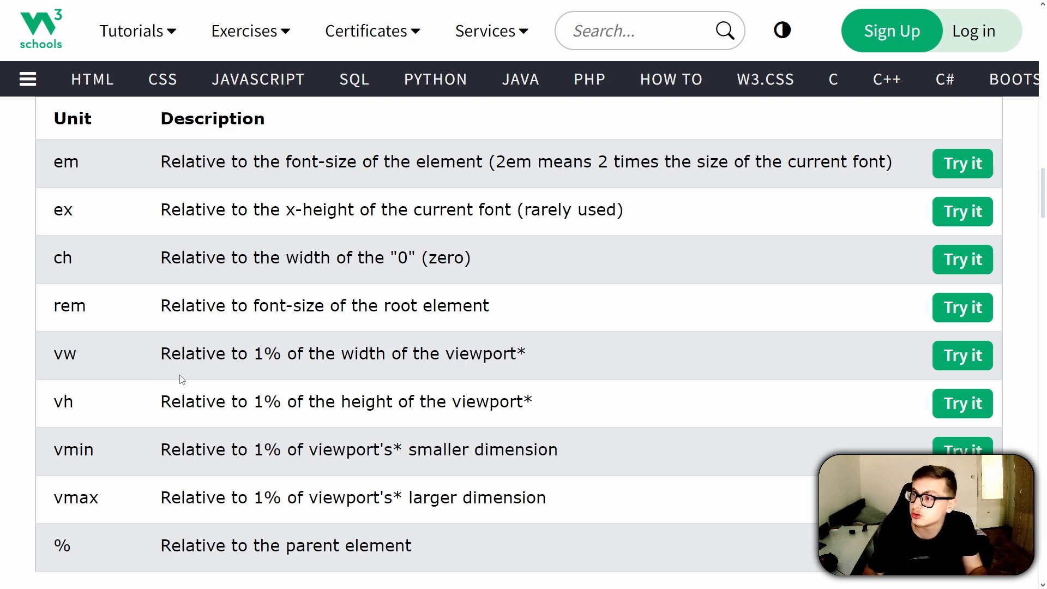
mouse_move(194, 369)
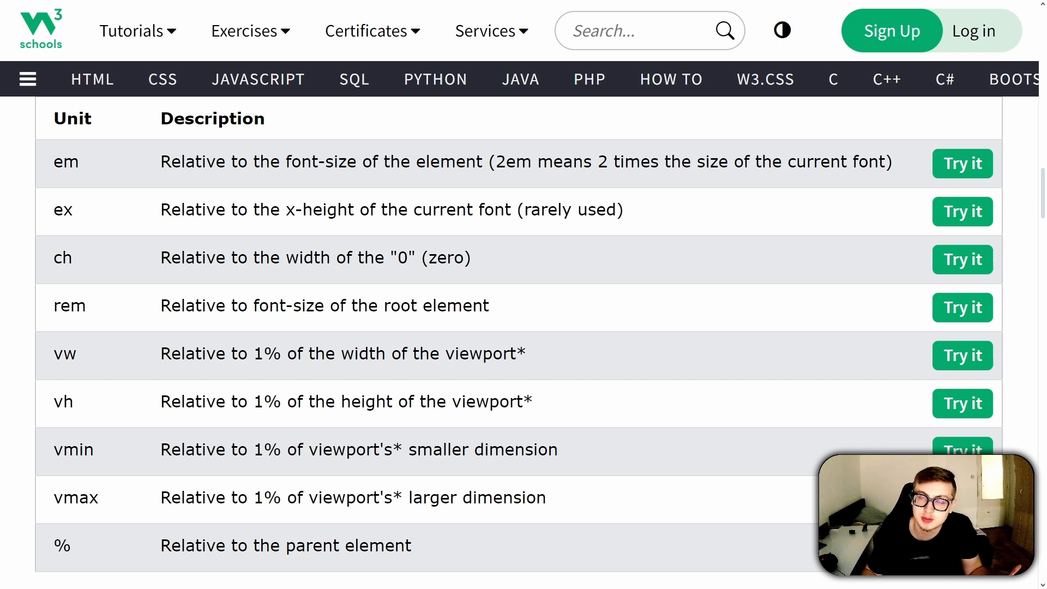
mouse_move(80, 359)
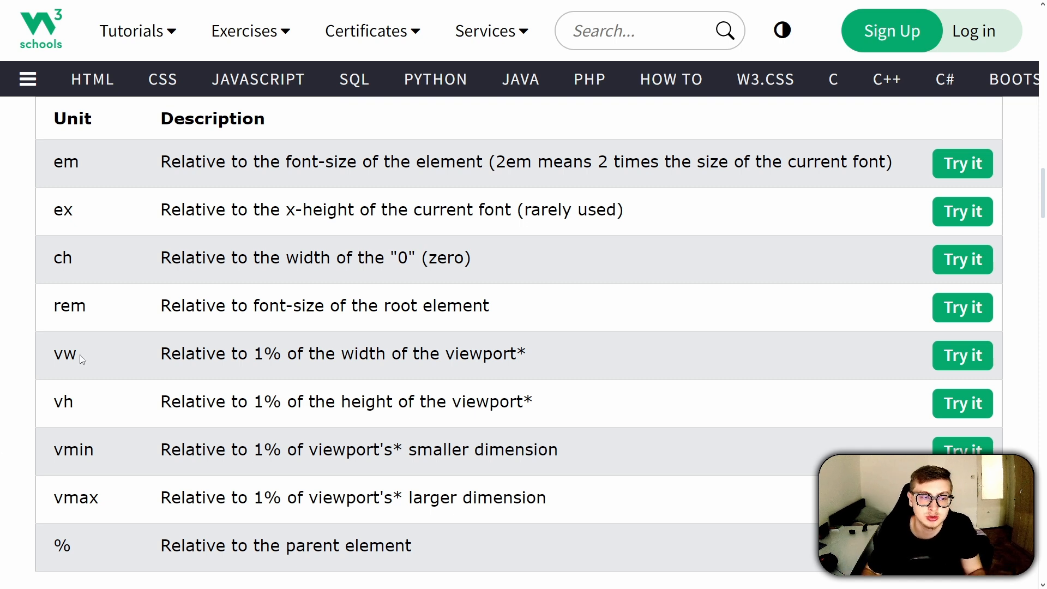
mouse_move(264, 397)
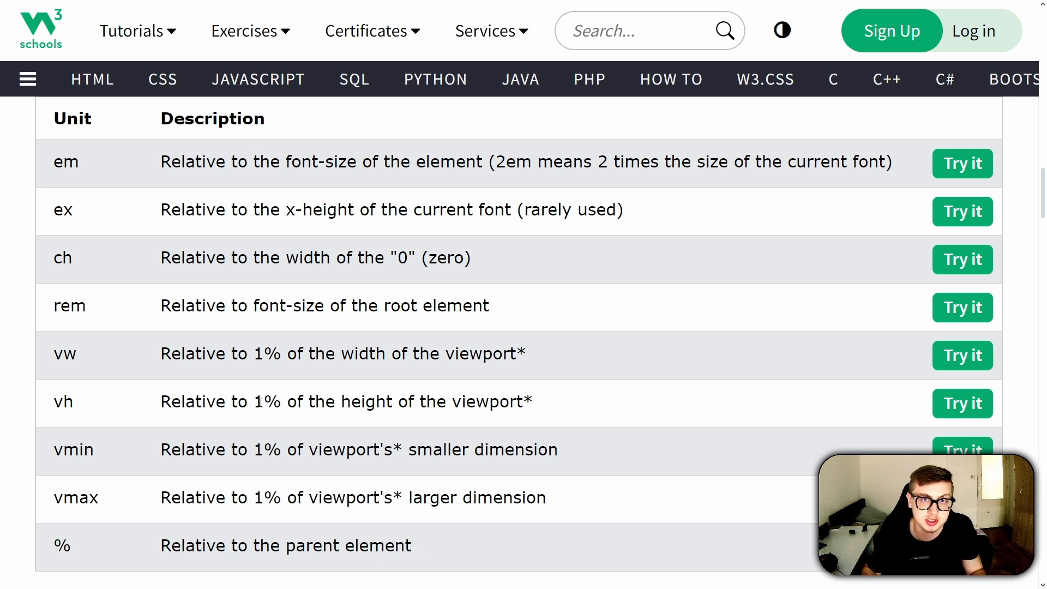
key("f11")
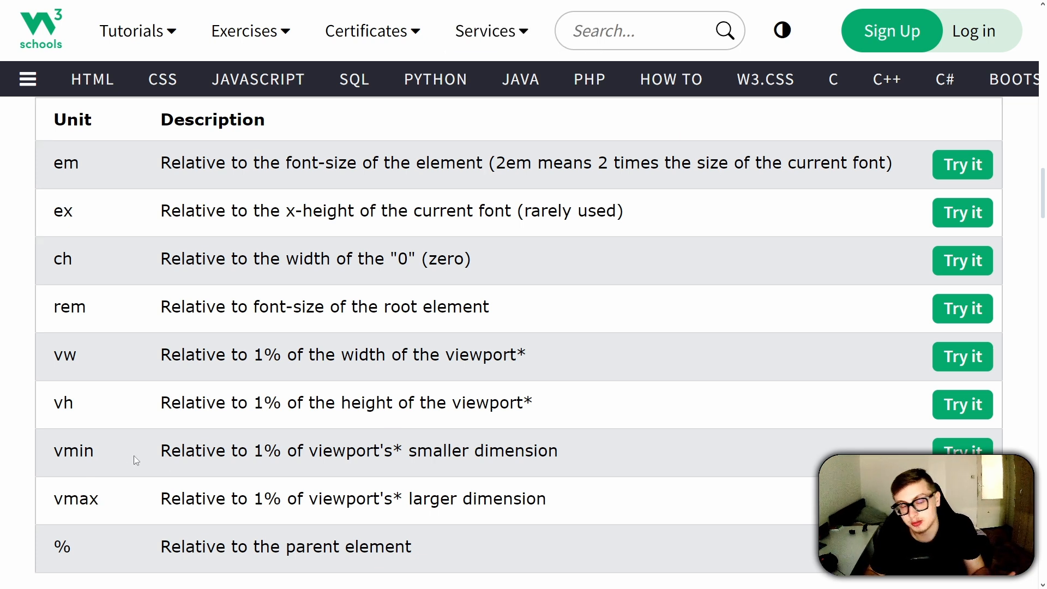
mouse_move(57, 441)
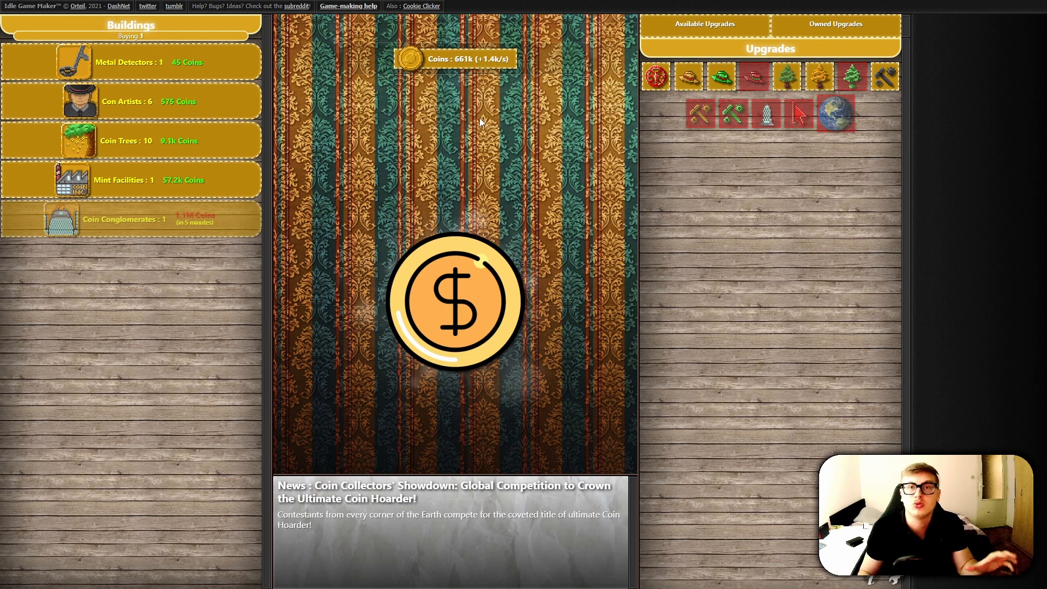
- Save the game, switch to the stylesheet in Notepad++ and search it for 'font-size:'
left_click(454, 301)
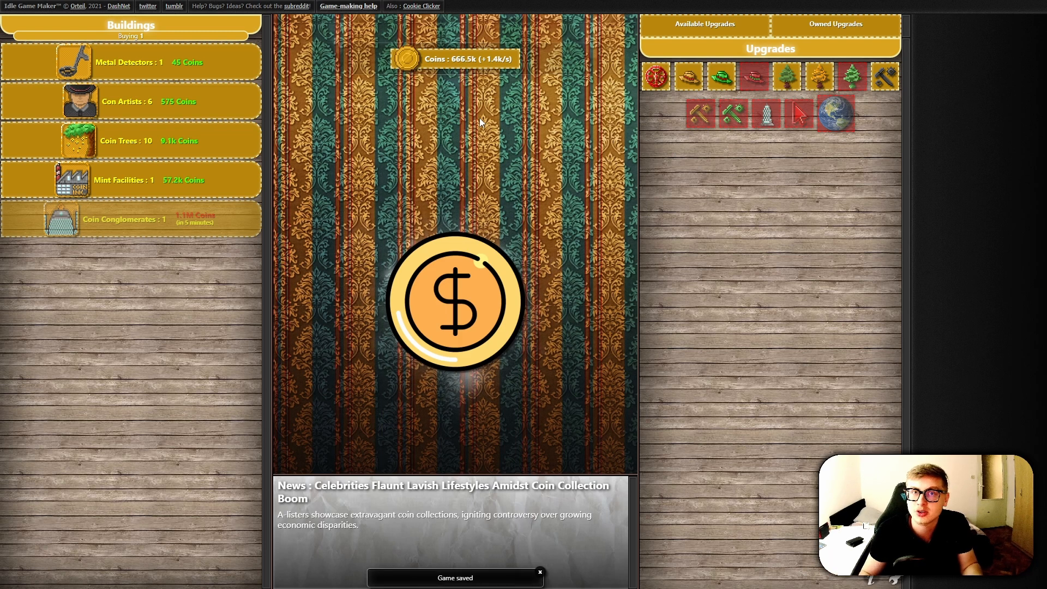
left_click(456, 301)
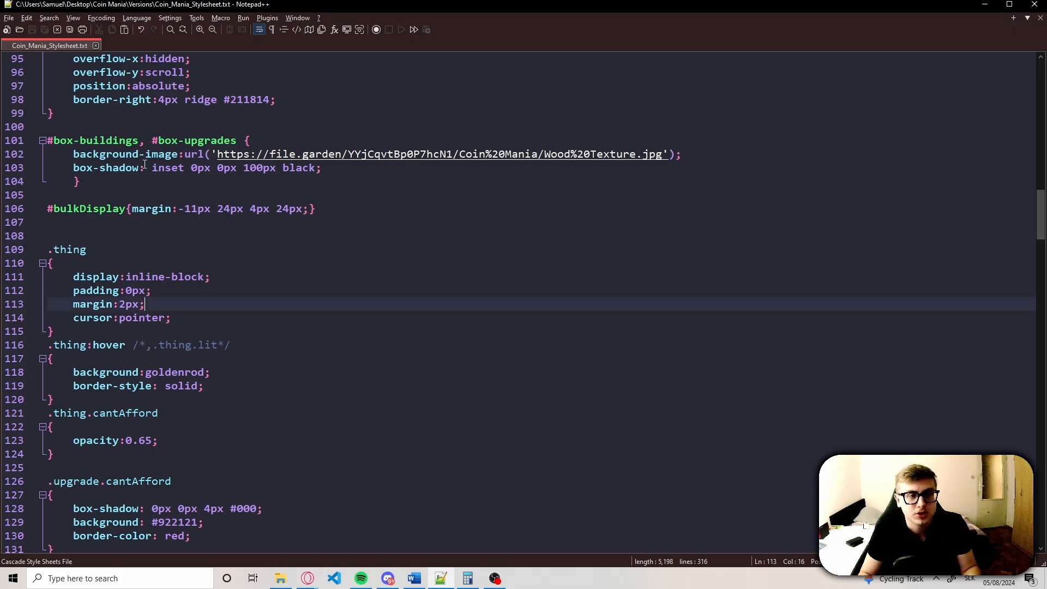
scroll("up", 3)
type("font-size:")
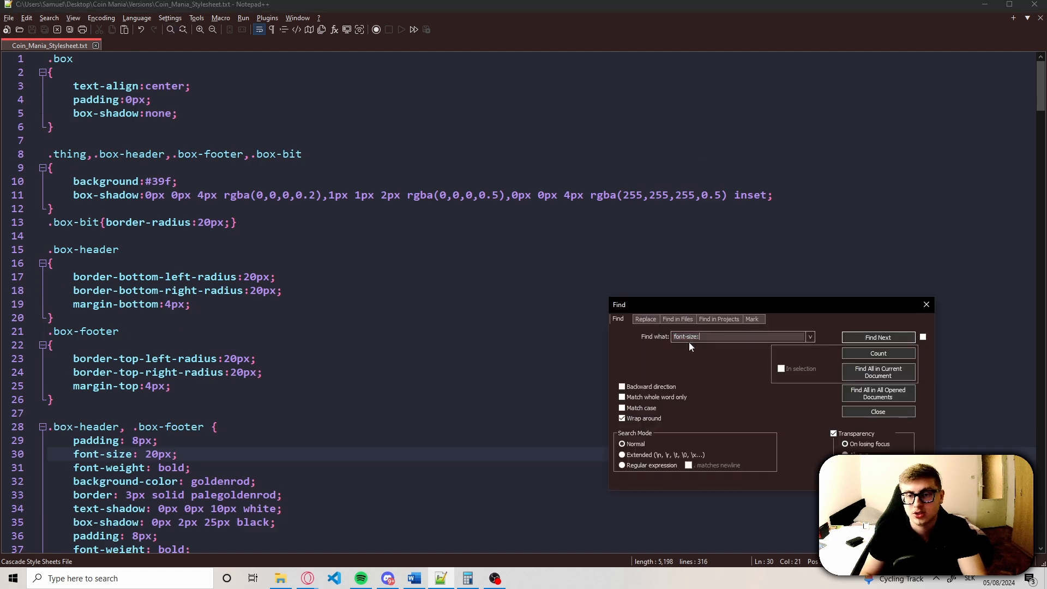
mouse_move(171, 34)
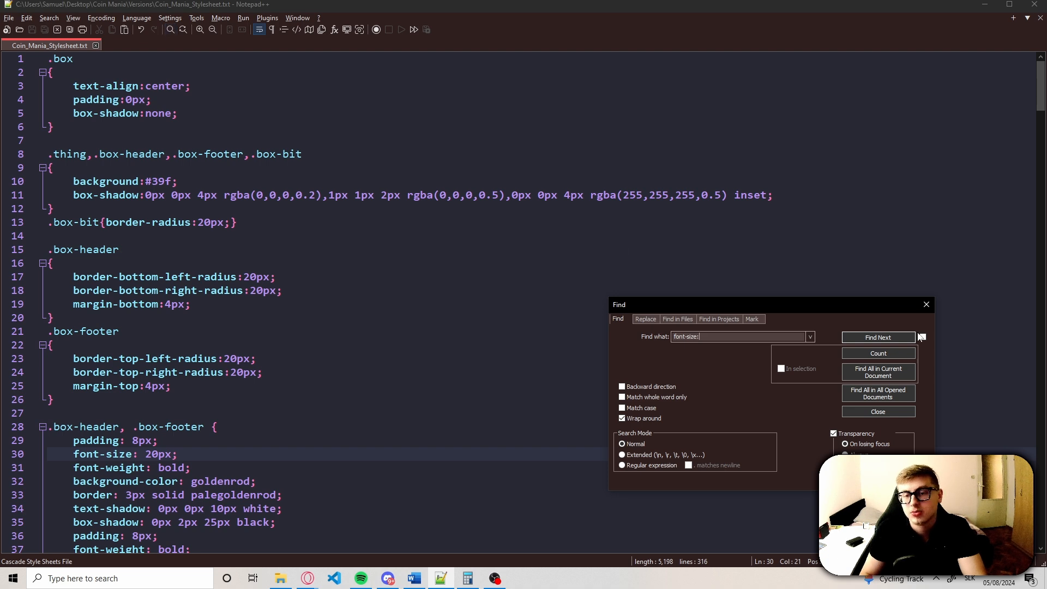
left_click(739, 336)
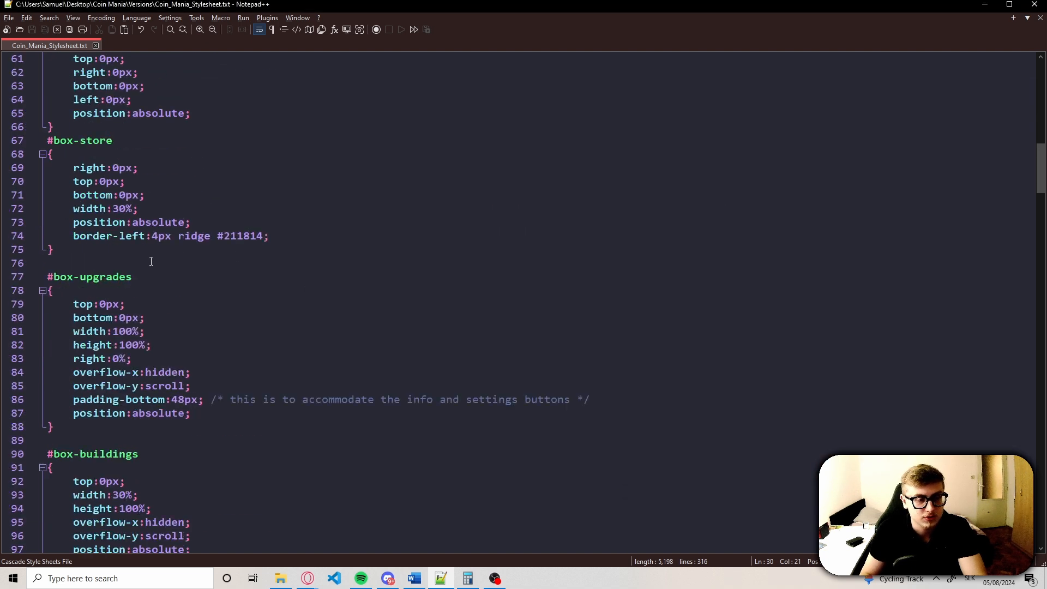
- Add font-size: 0.75rem to the #game.on rule, checking 12 ÷ 16 in Calculator
scroll("down", 3)
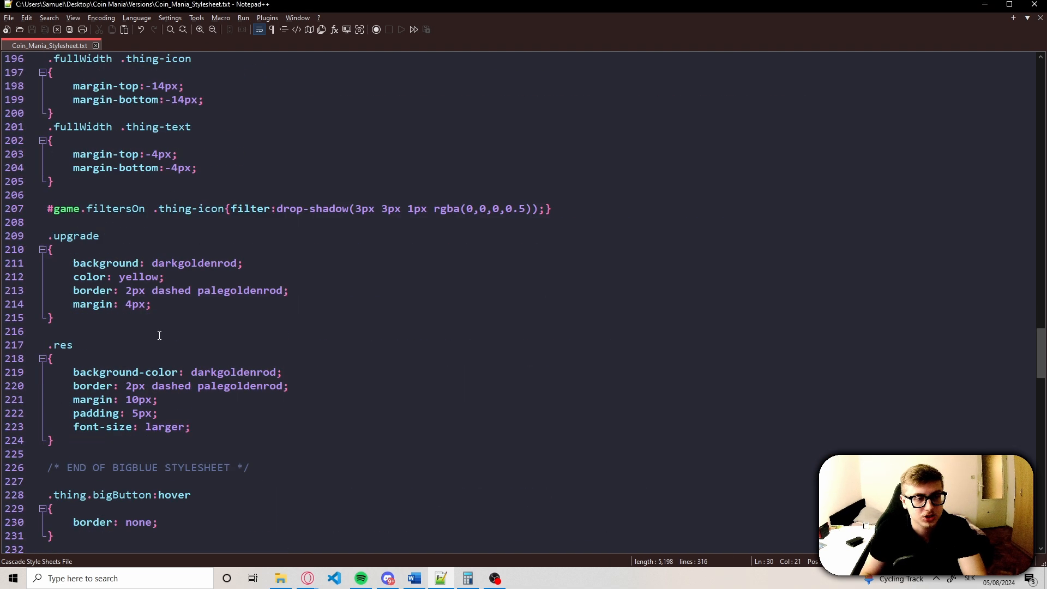
scroll("down", 3)
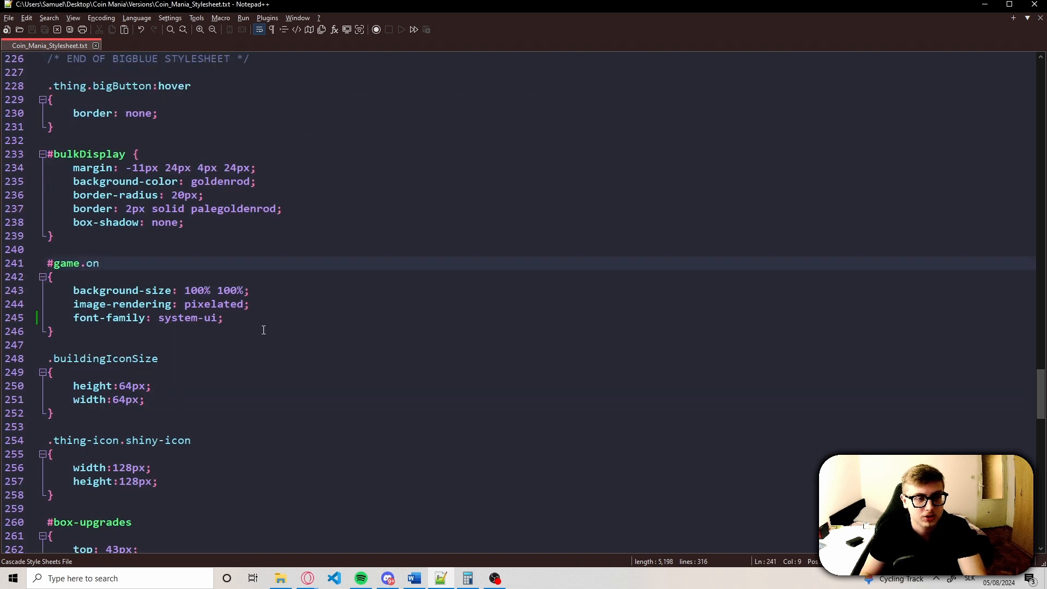
type("font-")
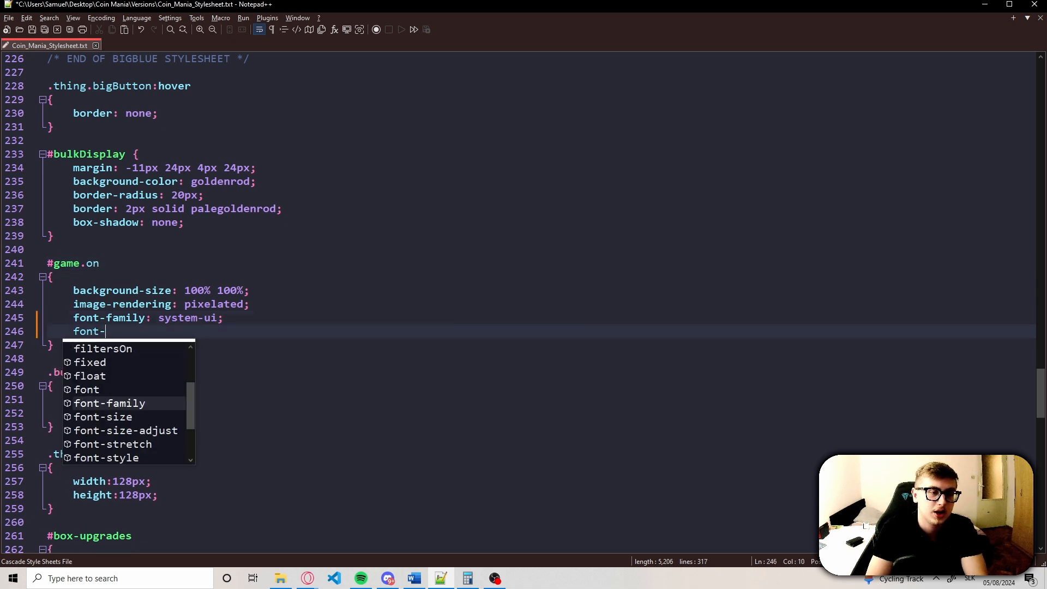
type("size:")
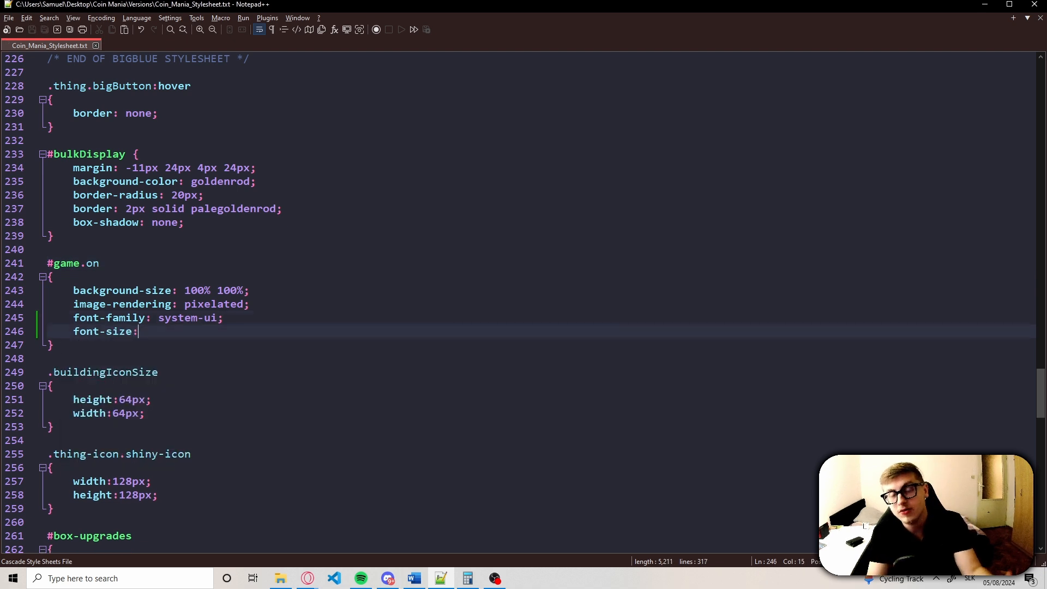
type("0:7")
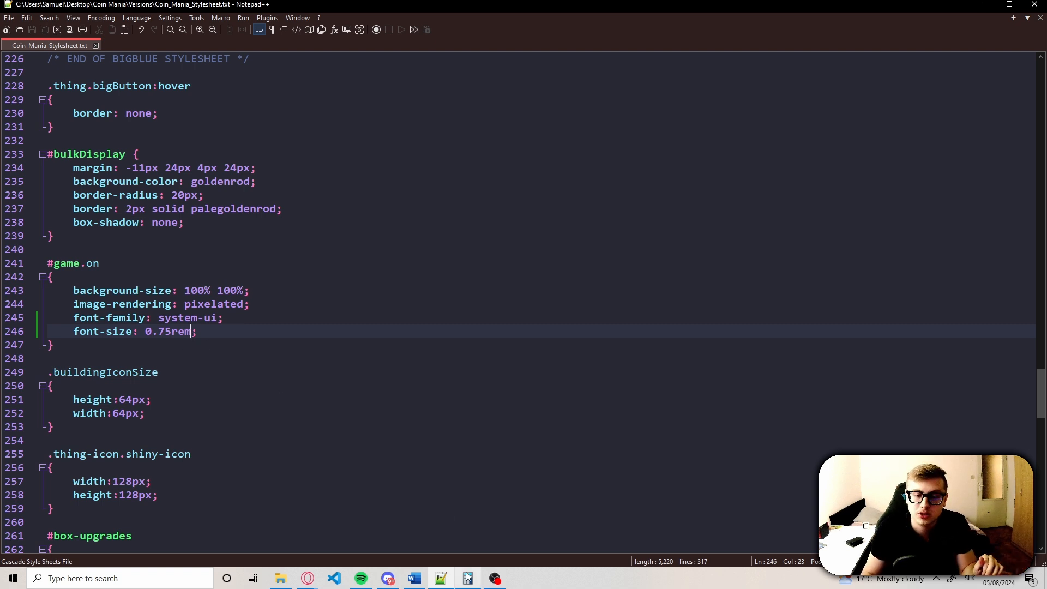
left_click(468, 578)
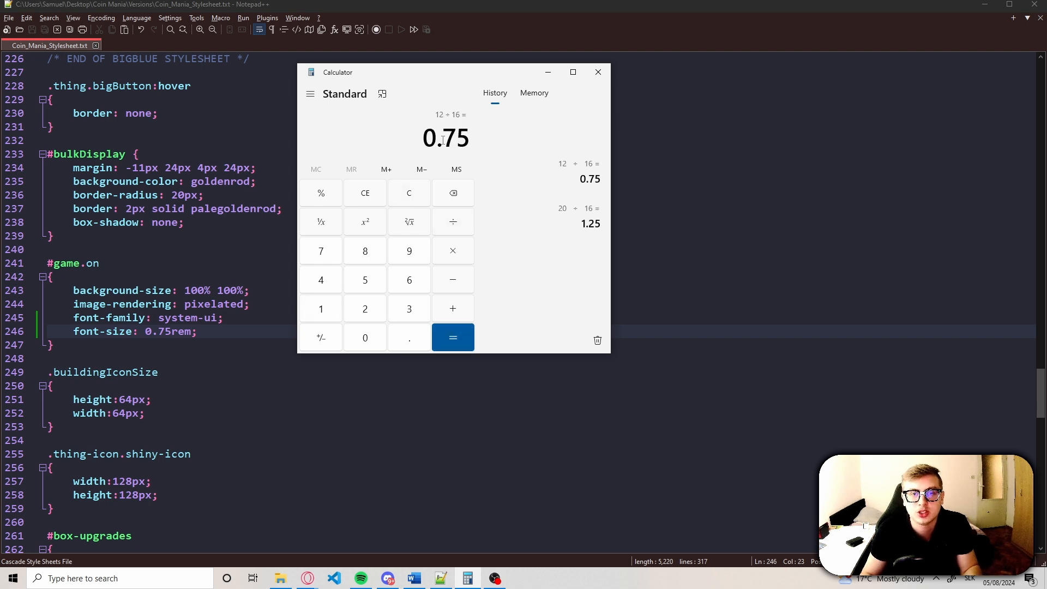
left_click(452, 337)
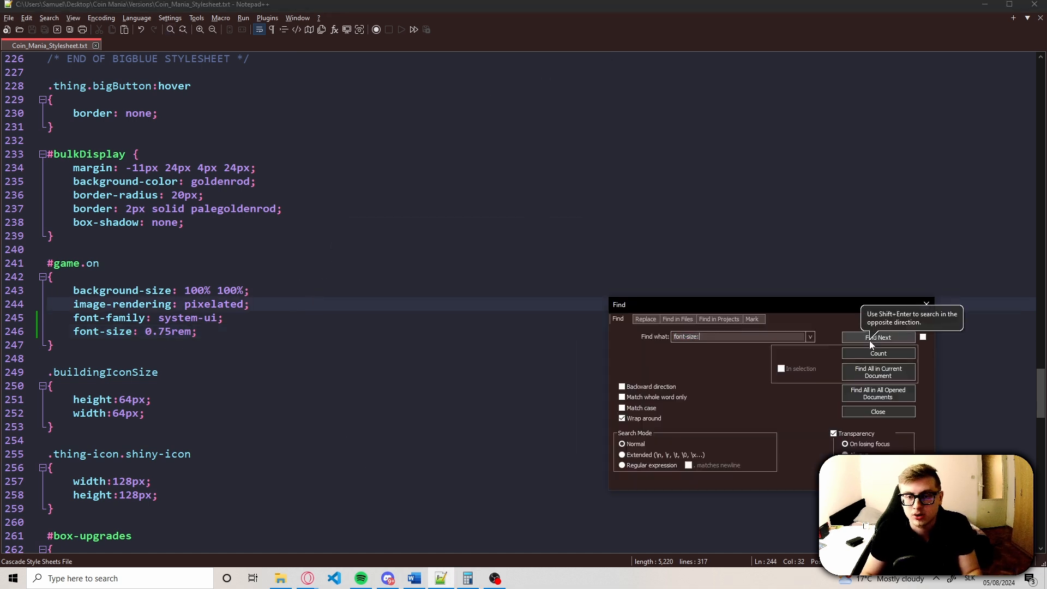
- Replace the .newsHeader 20px font size with 1.25rem, computed as 20 ÷ 16
left_click(879, 338)
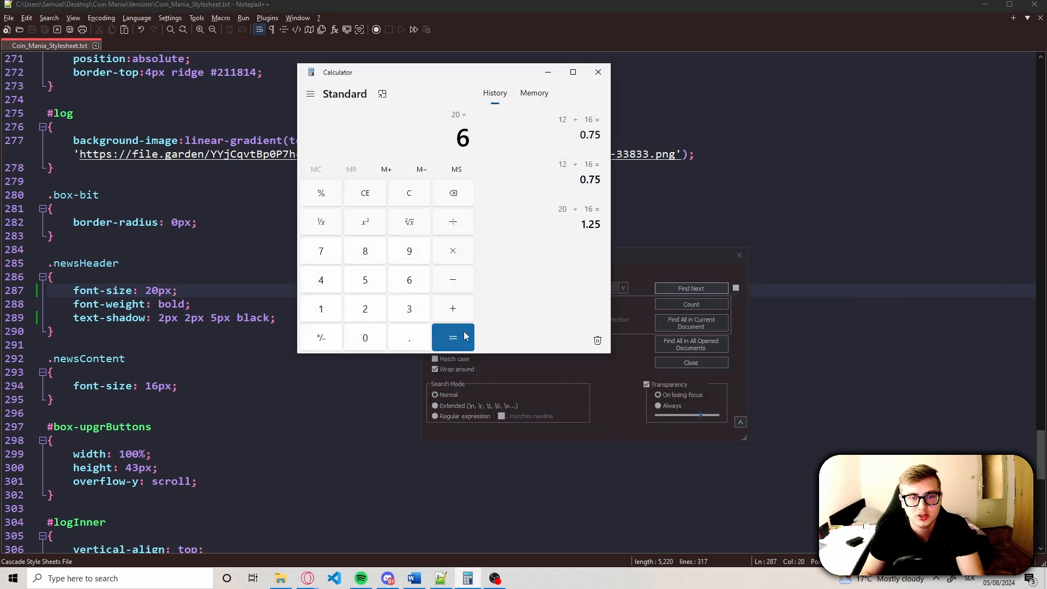
left_click(451, 338)
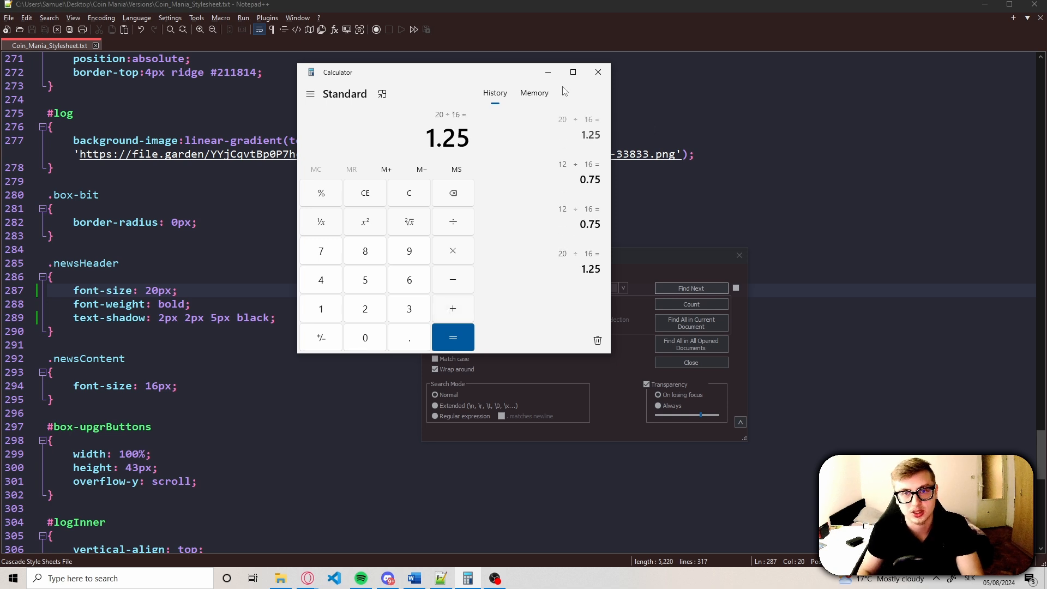
left_click(597, 72)
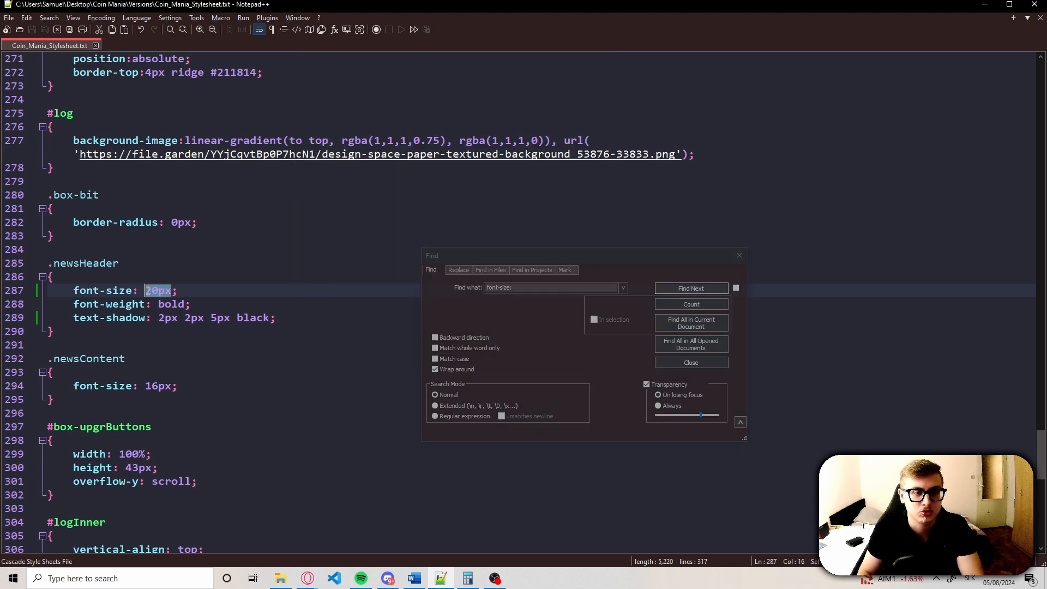
type("1.25rem")
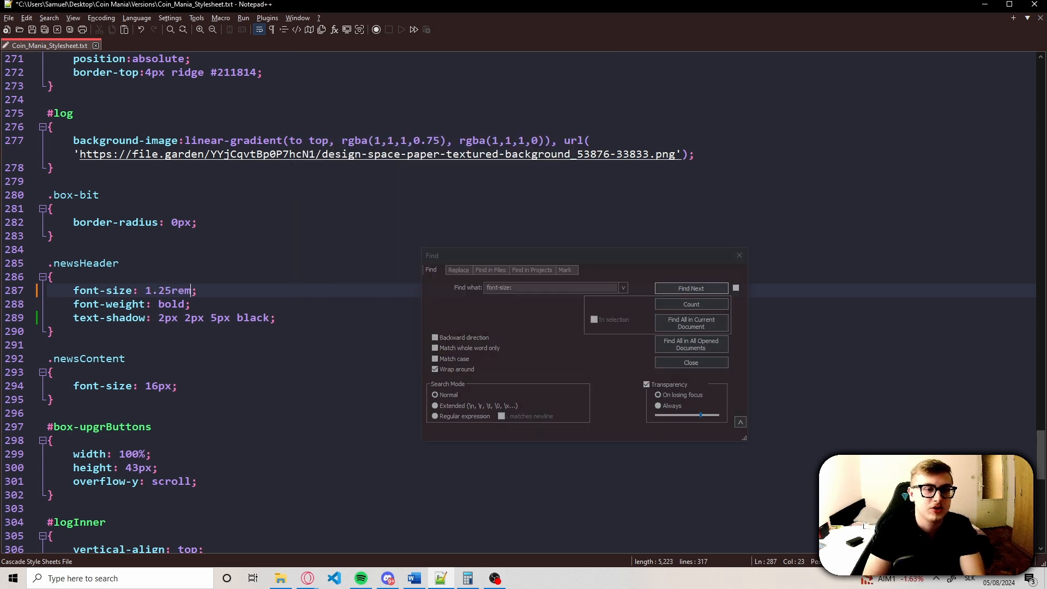
left_click(690, 288)
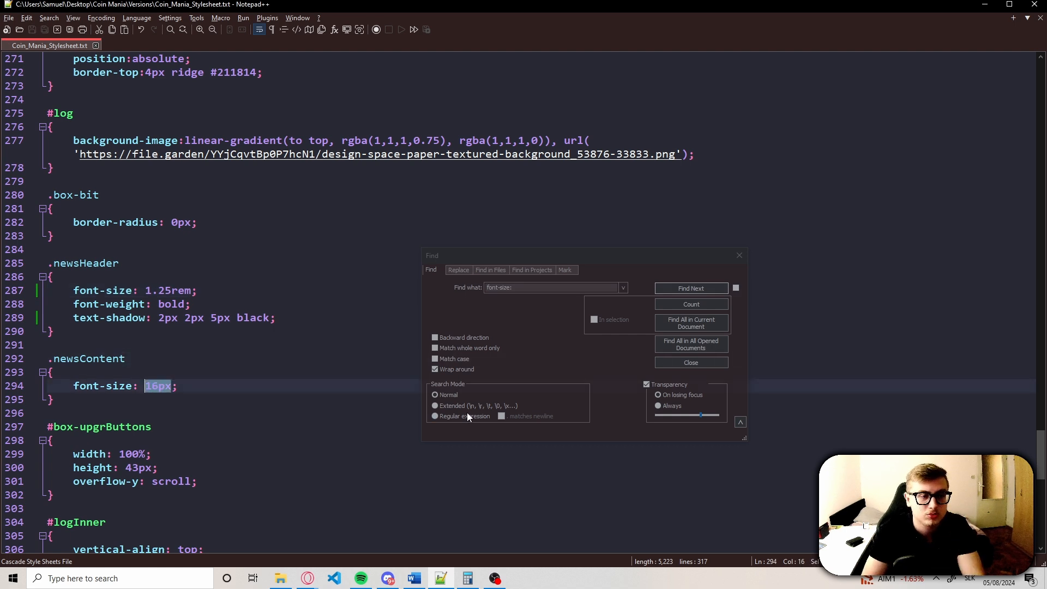
- Give the .box-header, .box-footer rule a 1.25rem font size and 0.5rem padding
left_click(467, 578)
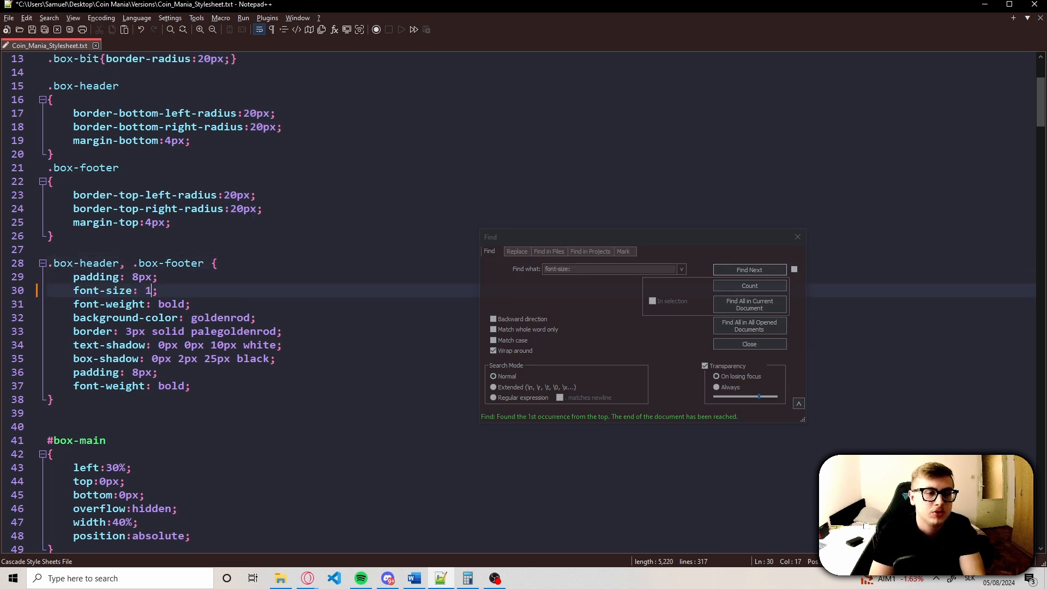
type(".25rem")
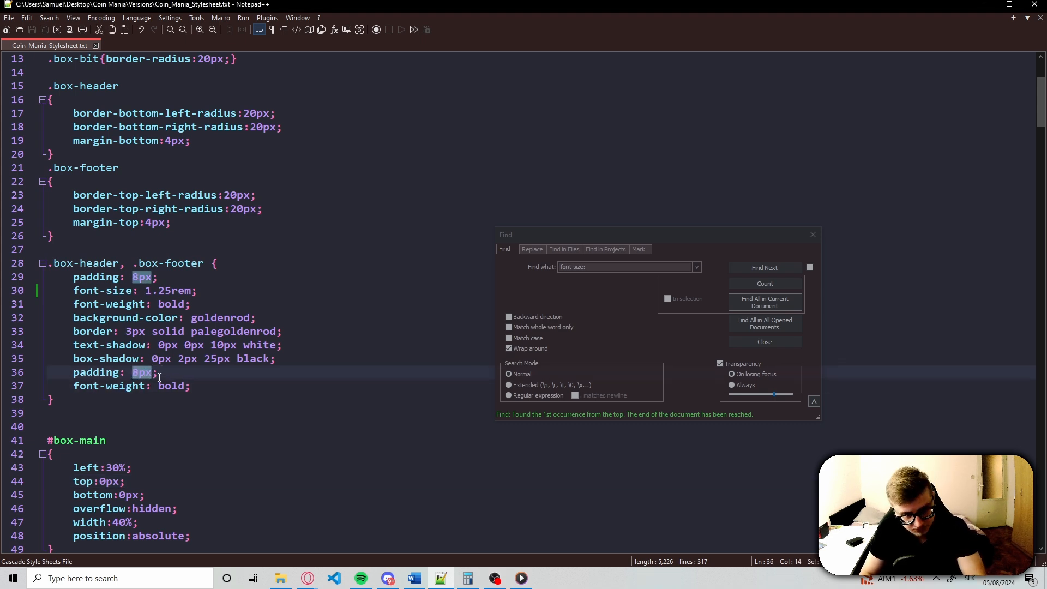
type("0.")
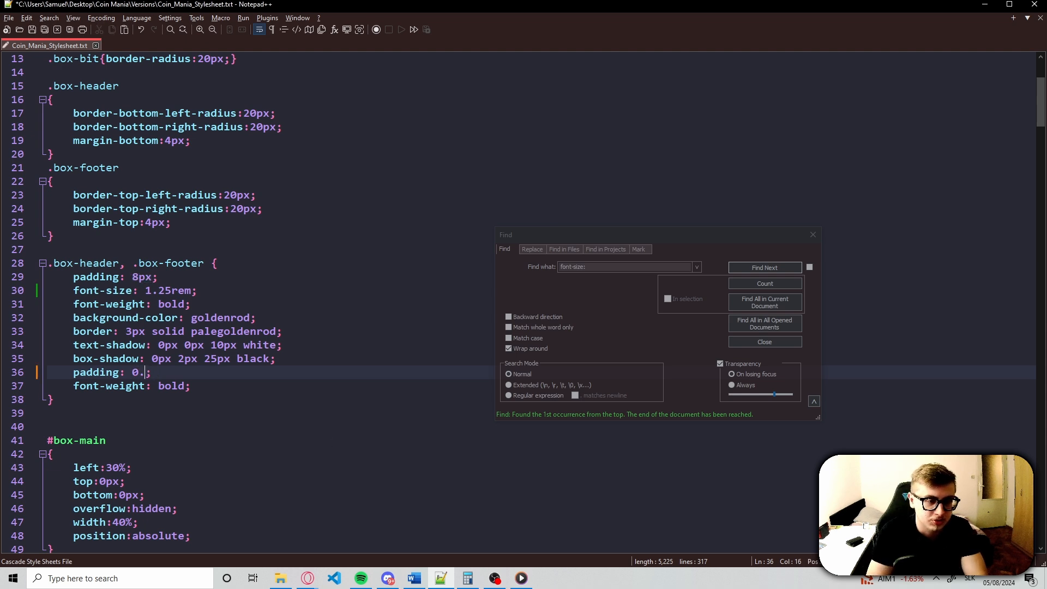
type("5rem")
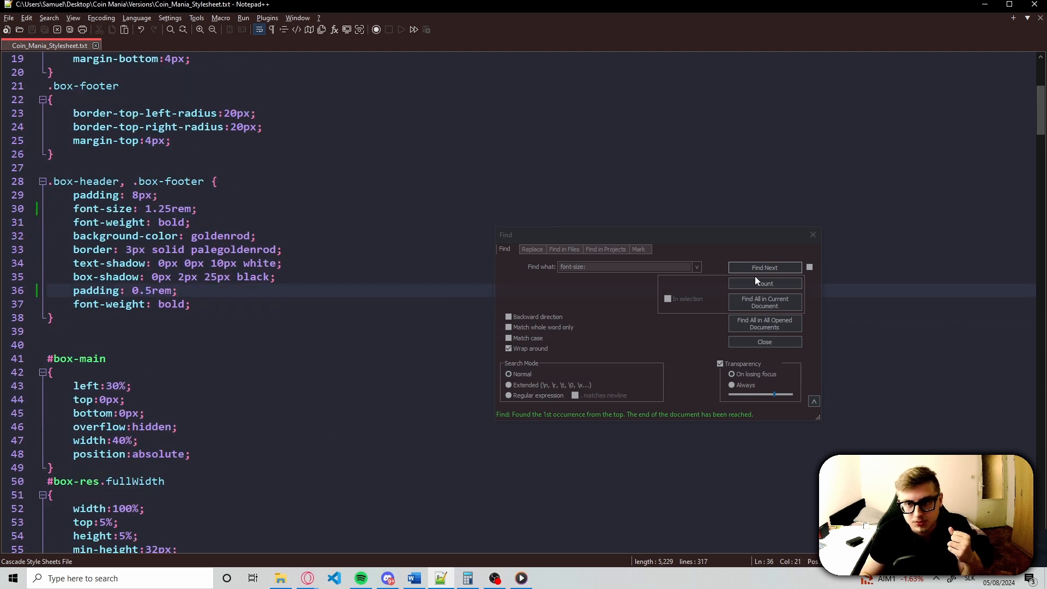
- Change the .building rule's font size from 14px to 1rem
left_click(765, 267)
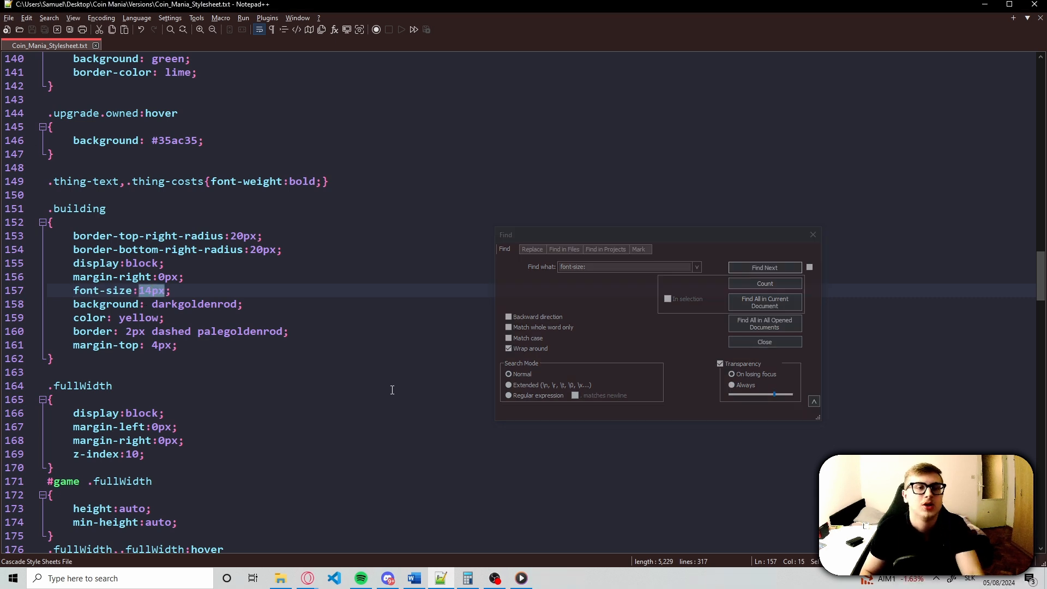
type("1rem")
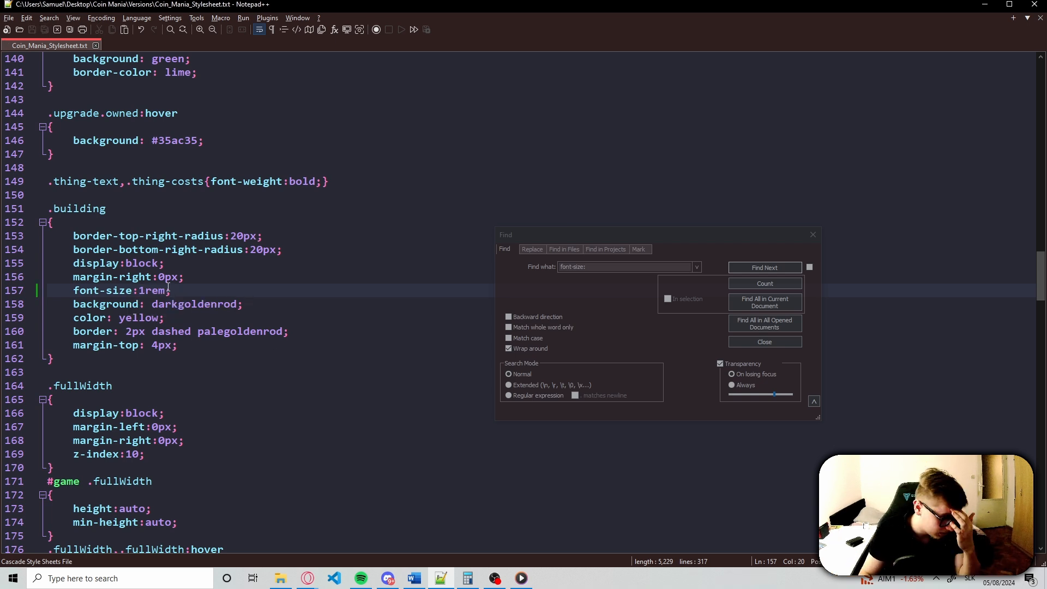
key("Backspace")
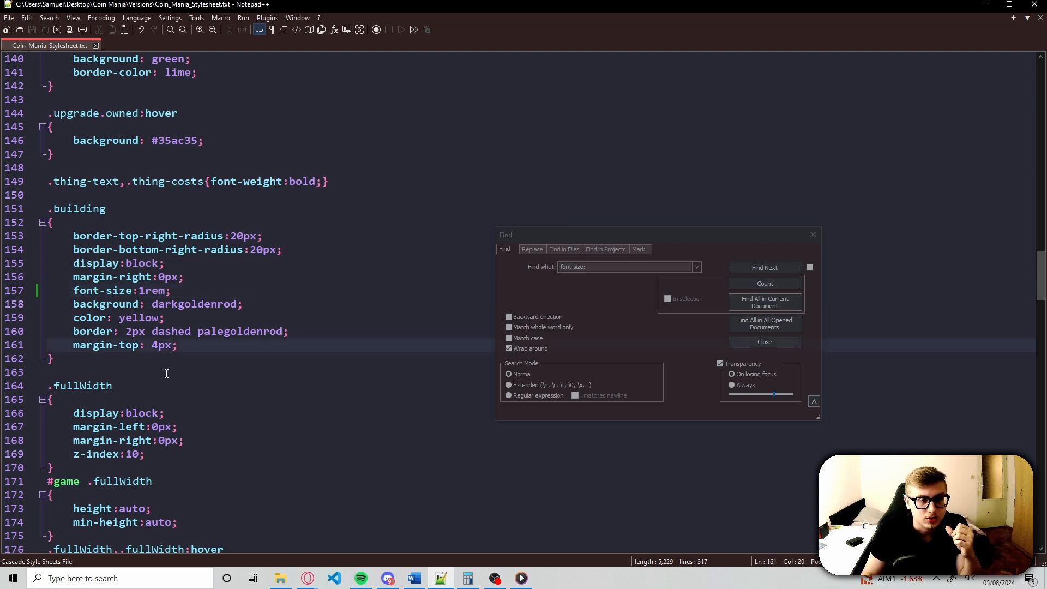
double_click(160, 346)
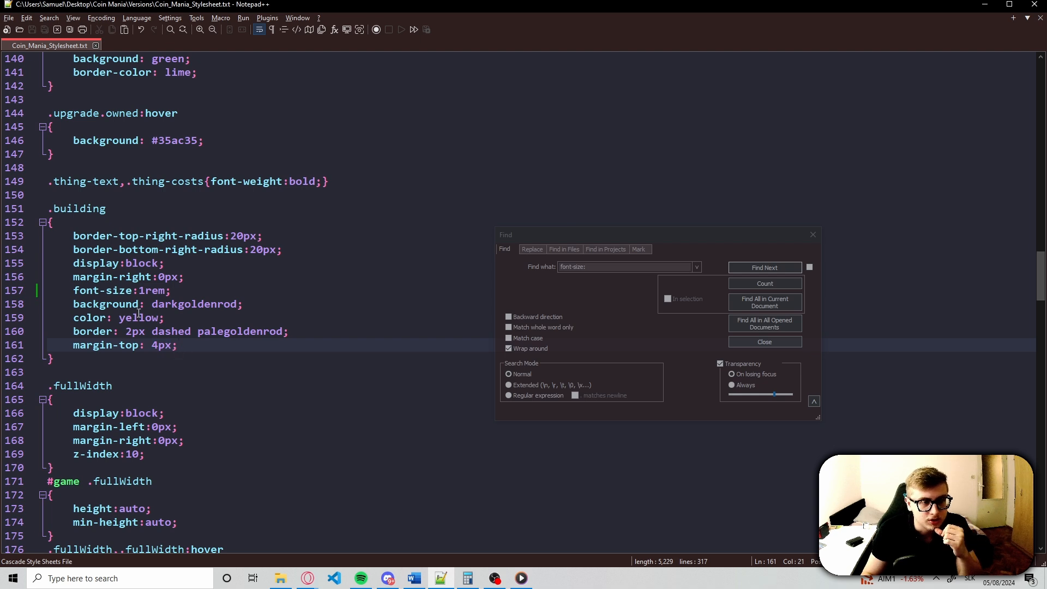
- Set the .res rule to 0.5rem margin and padding with a 1rem font size
left_click(765, 267)
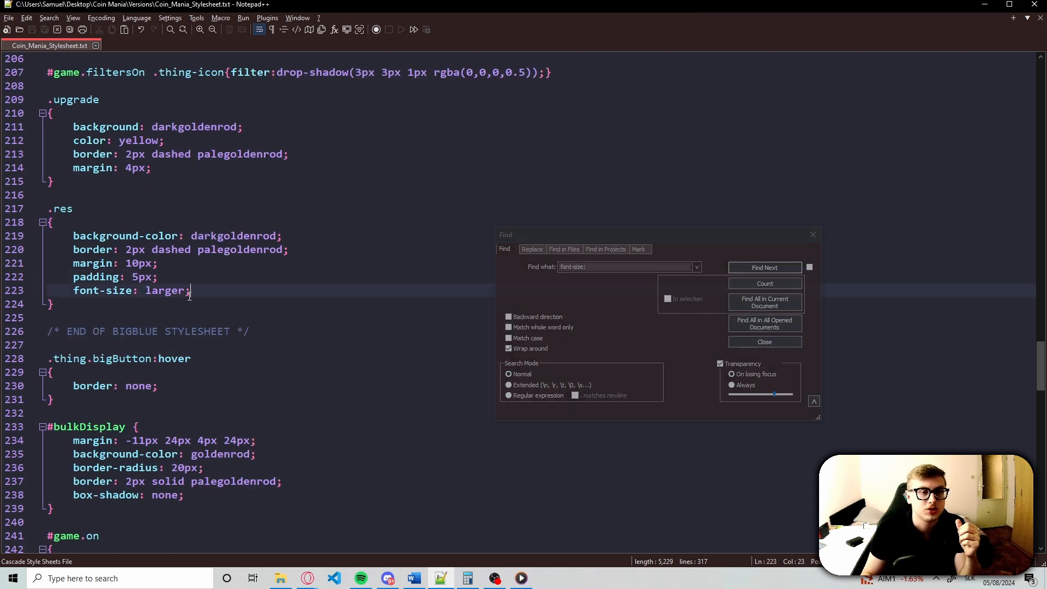
double_click(166, 290)
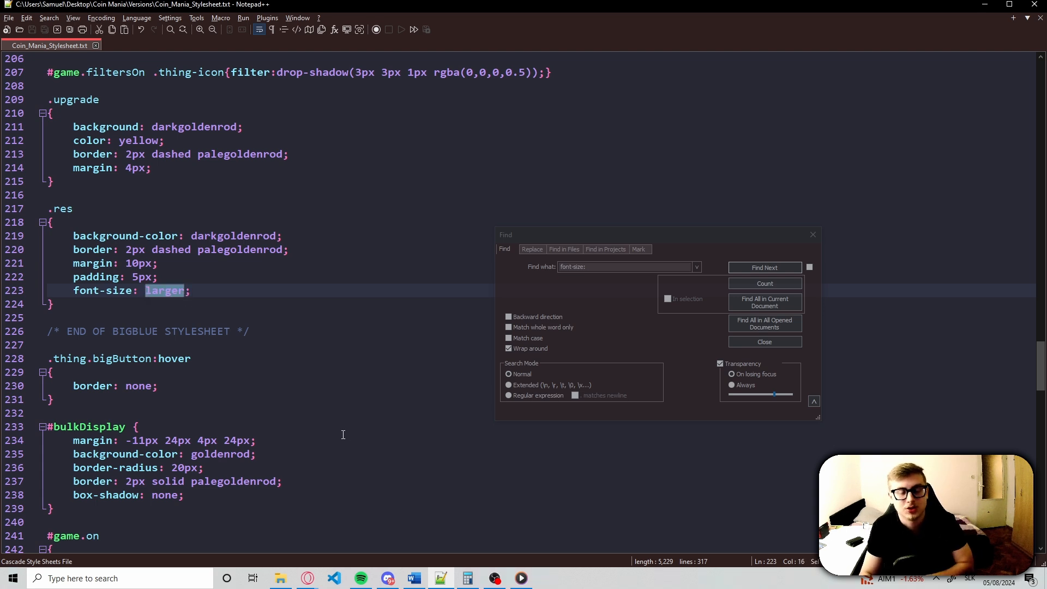
type("1.25rem")
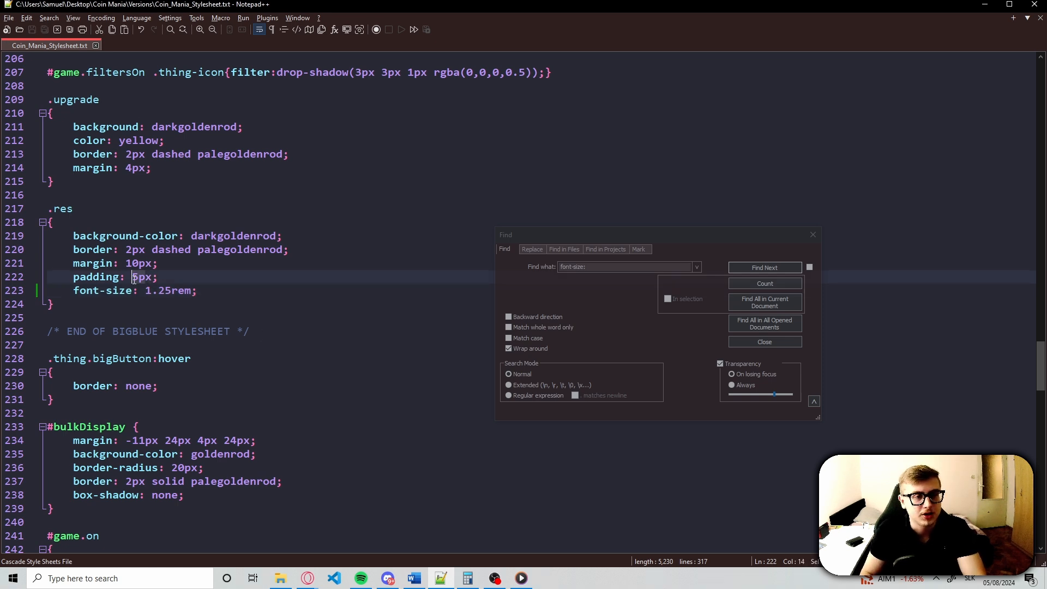
type("0")
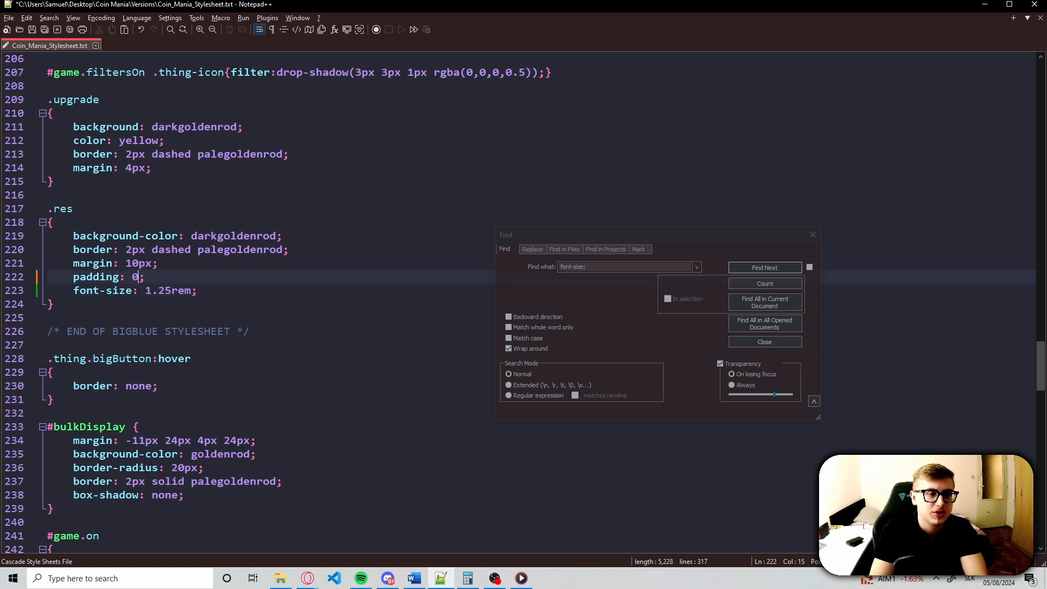
type("0.5rem")
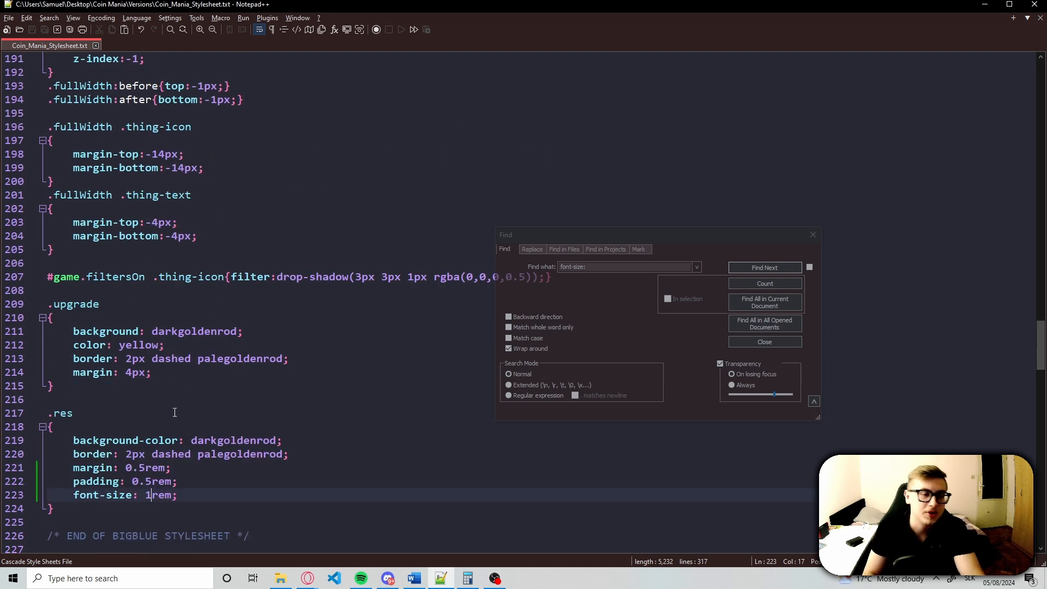
- Step through the remaining font-size matches to confirm all use rem, then close the Find dialog
scroll("down", 3)
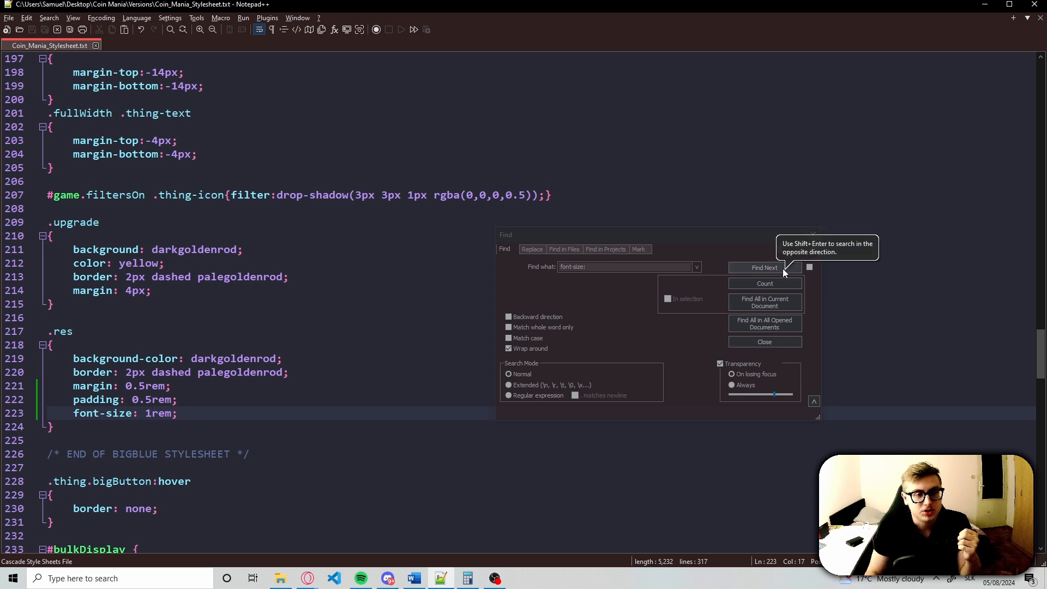
left_click(764, 267)
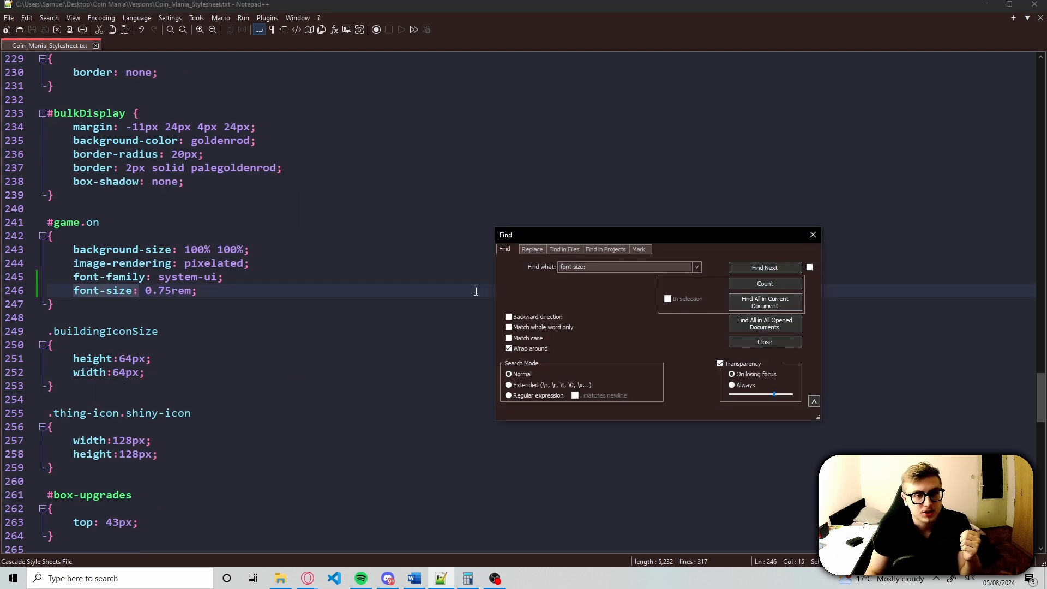
left_click(765, 267)
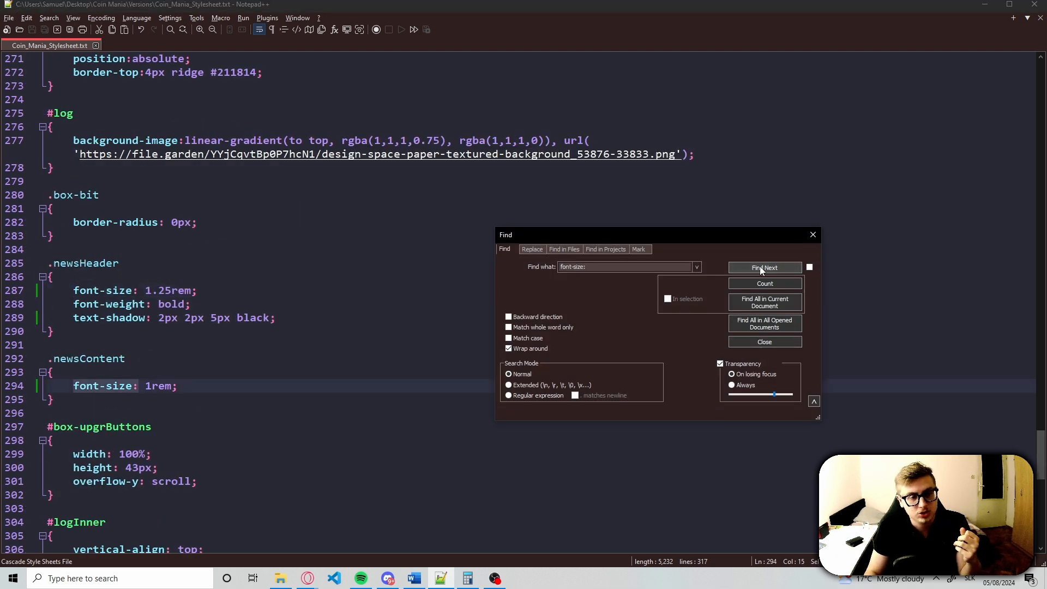
left_click(765, 267)
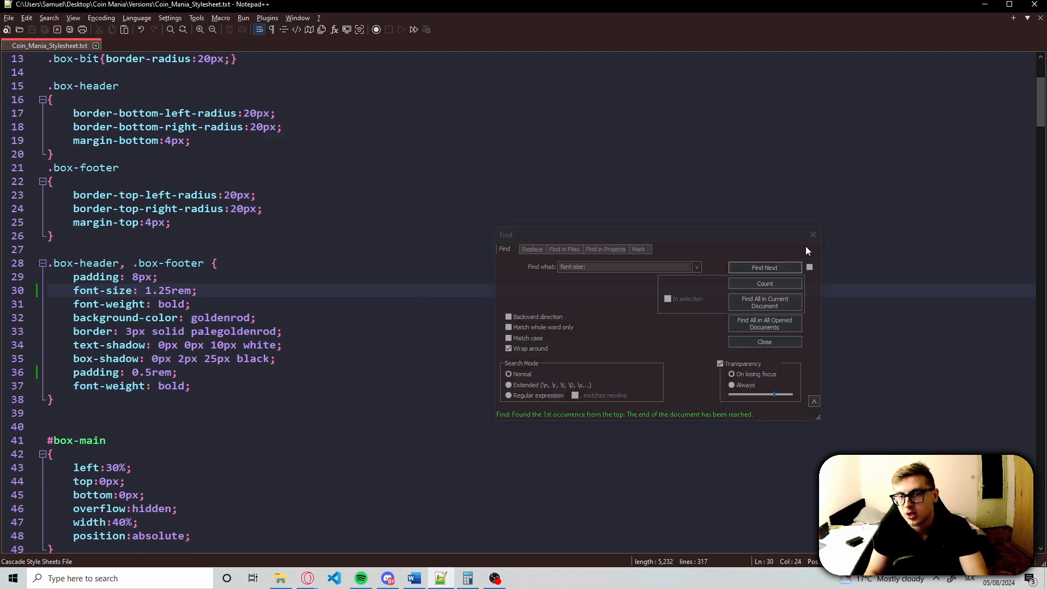
left_click(763, 342)
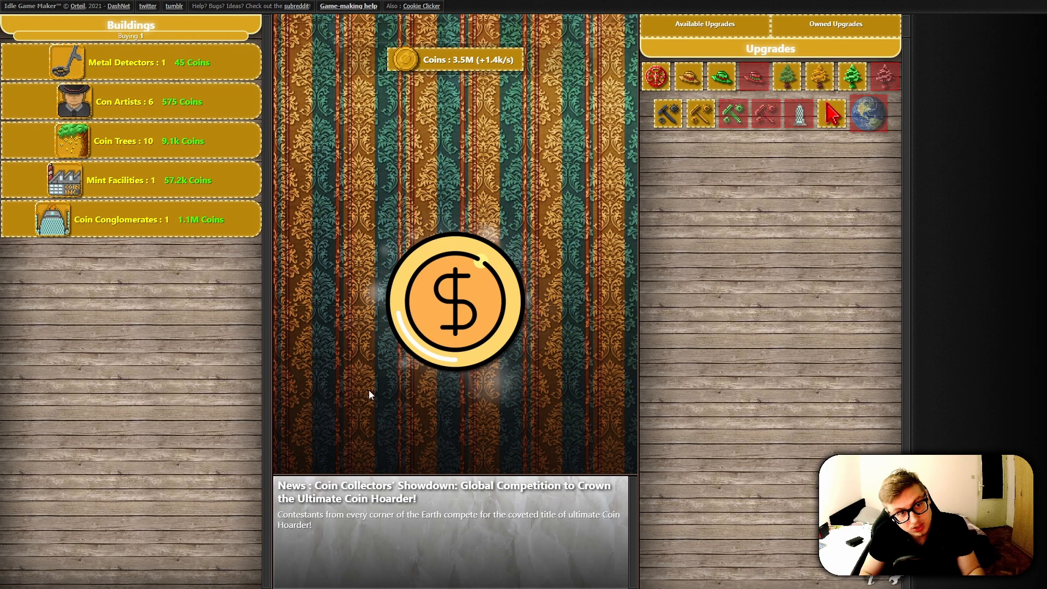
mouse_move(704, 193)
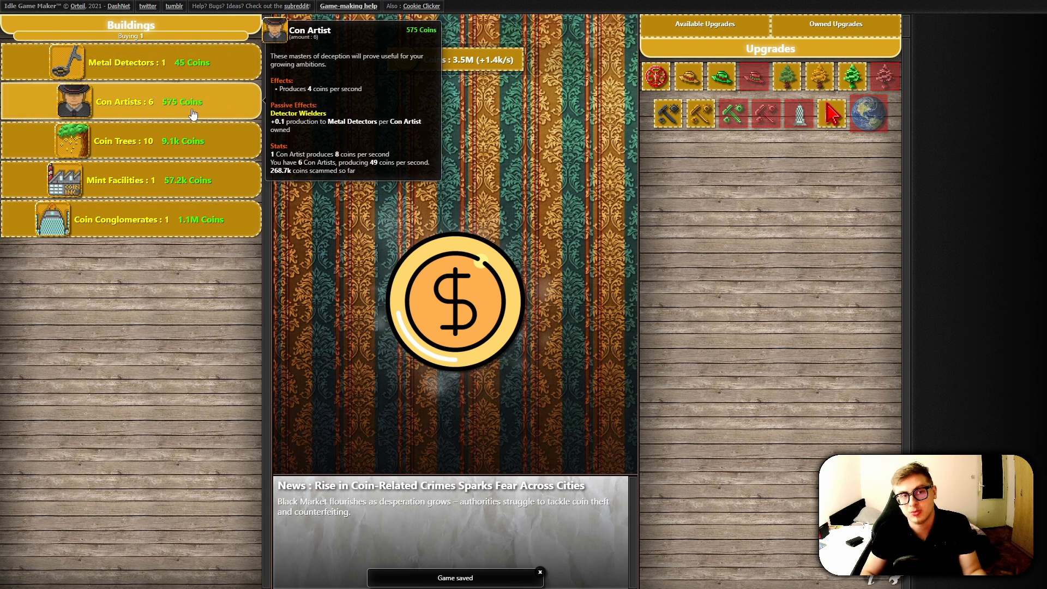
mouse_move(702, 268)
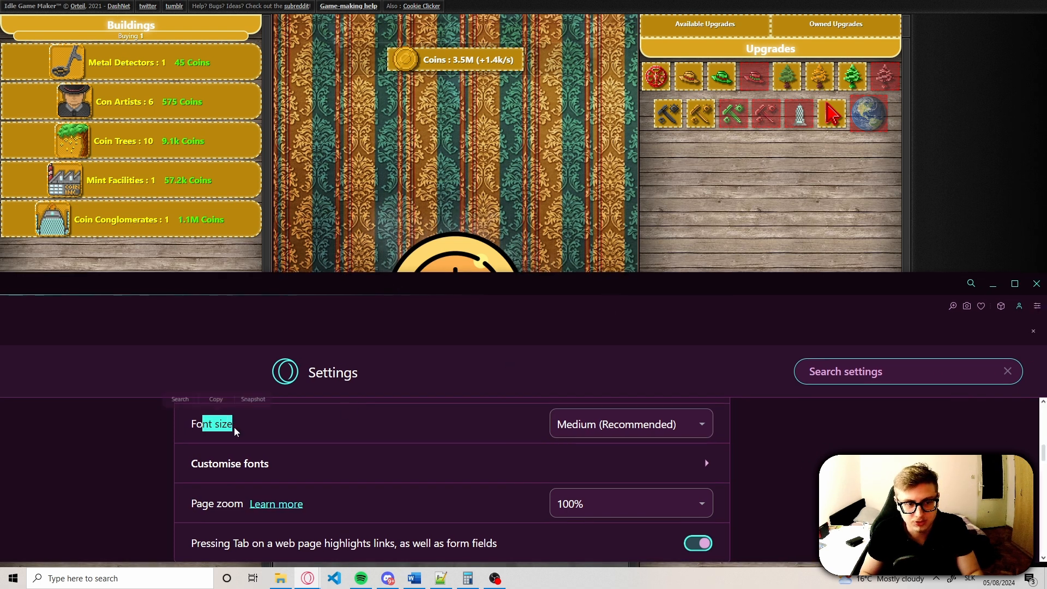
- Step Opera's Font size through smaller, Large and finally Very large while watching the game text grow
left_click(629, 424)
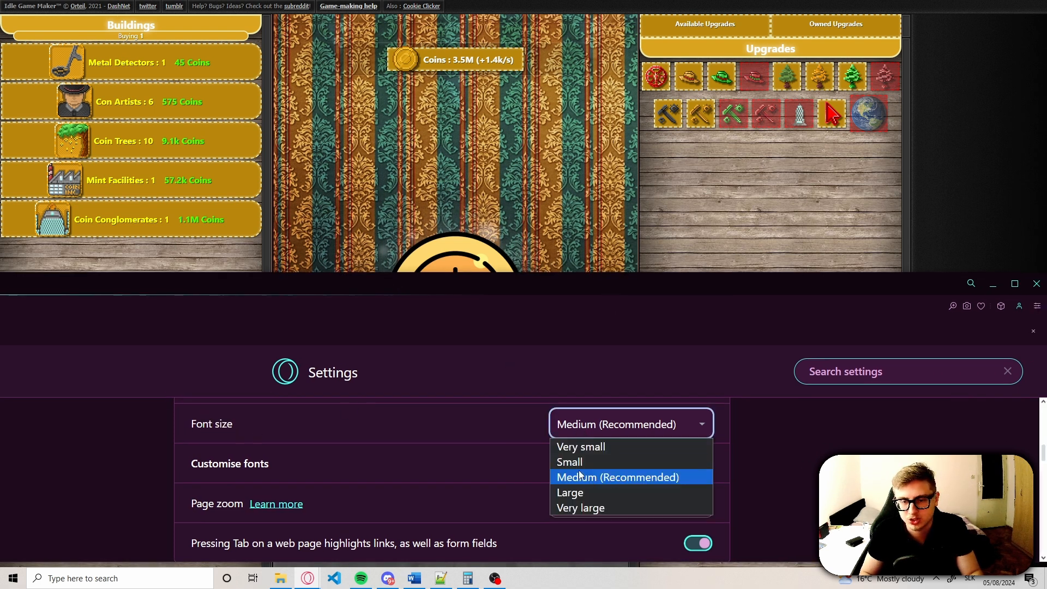
mouse_move(570, 461)
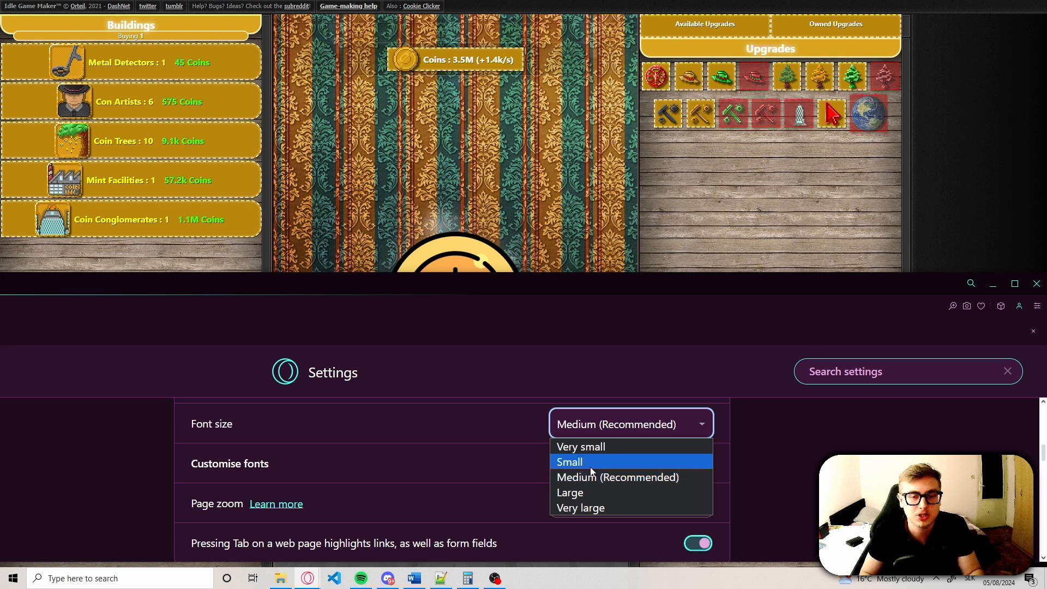
left_click(570, 461)
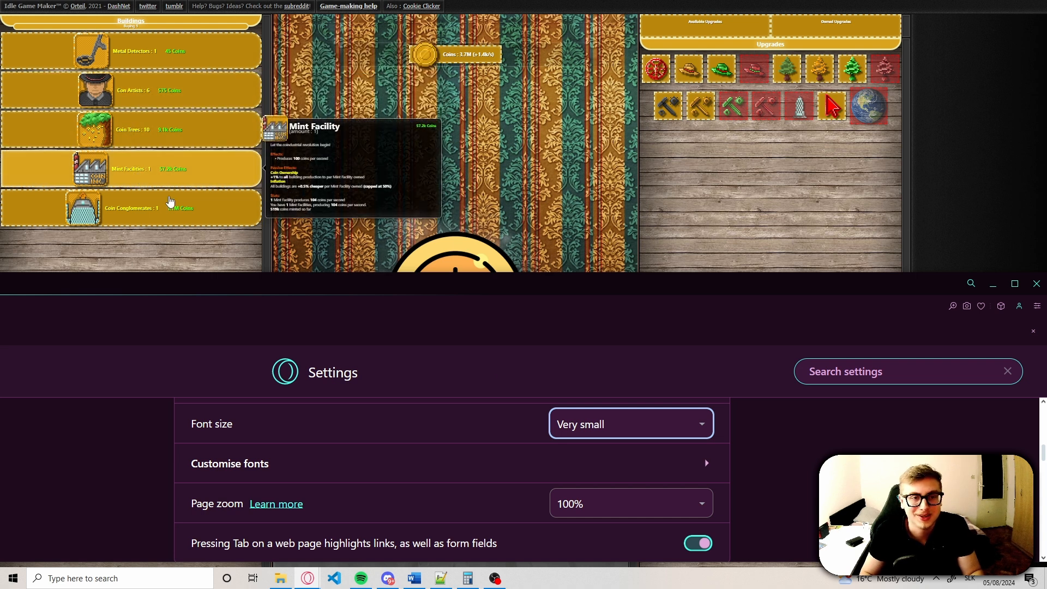
left_click(628, 423)
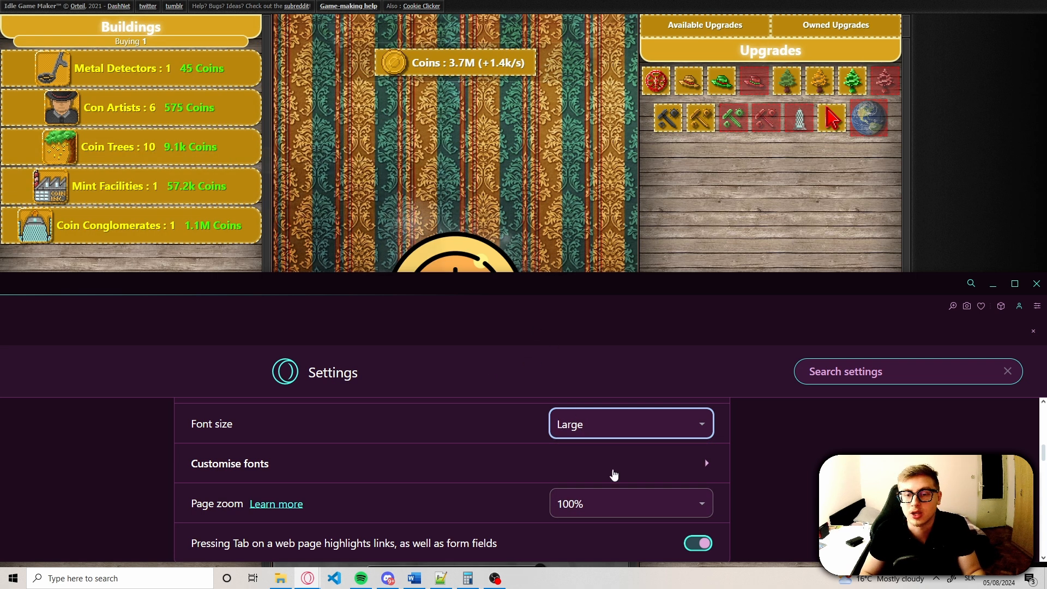
left_click(629, 423)
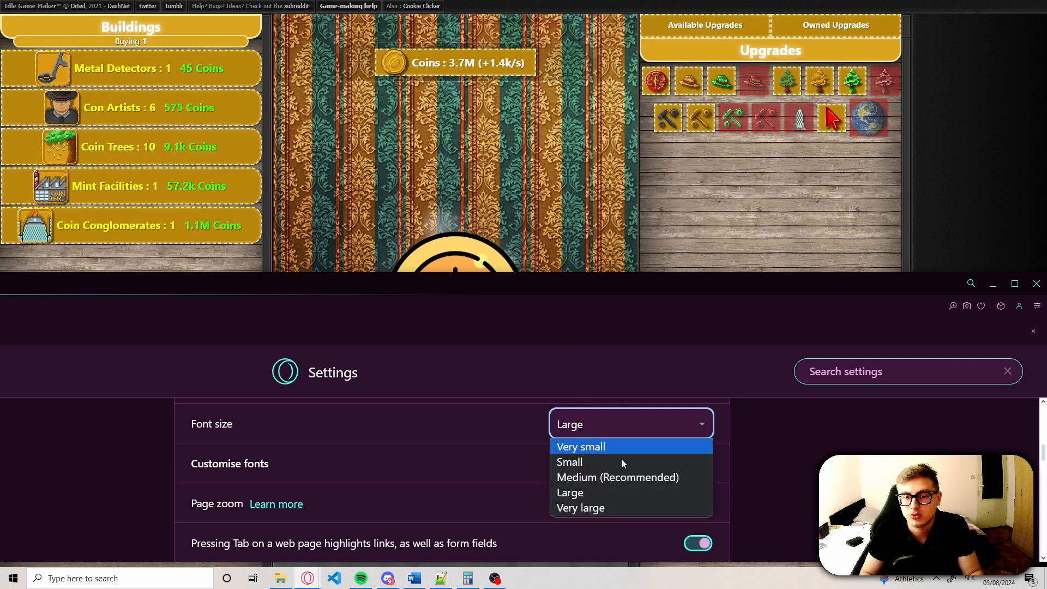
left_click(579, 508)
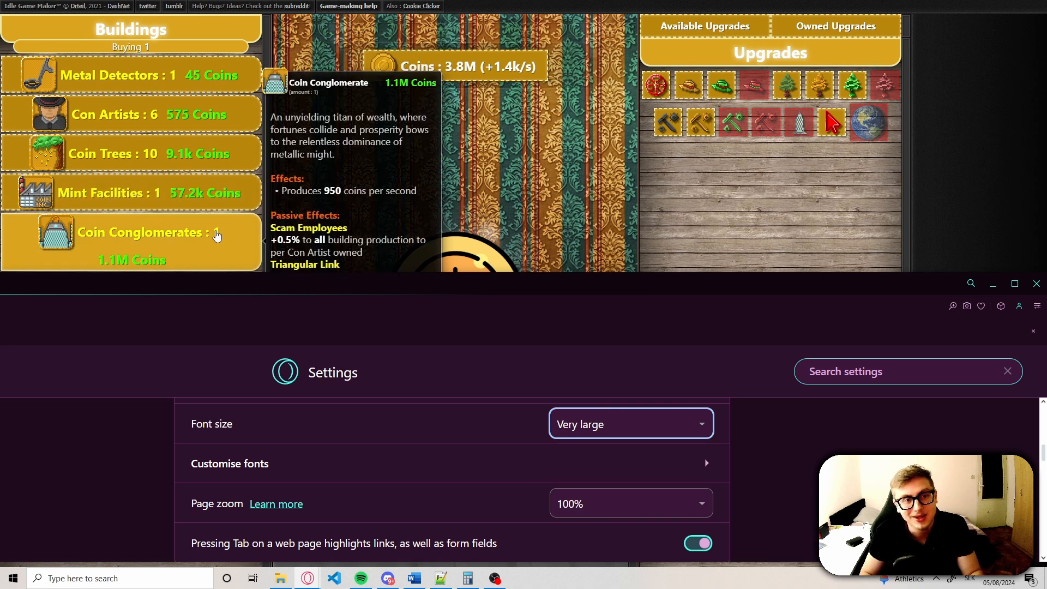
mouse_move(993, 337)
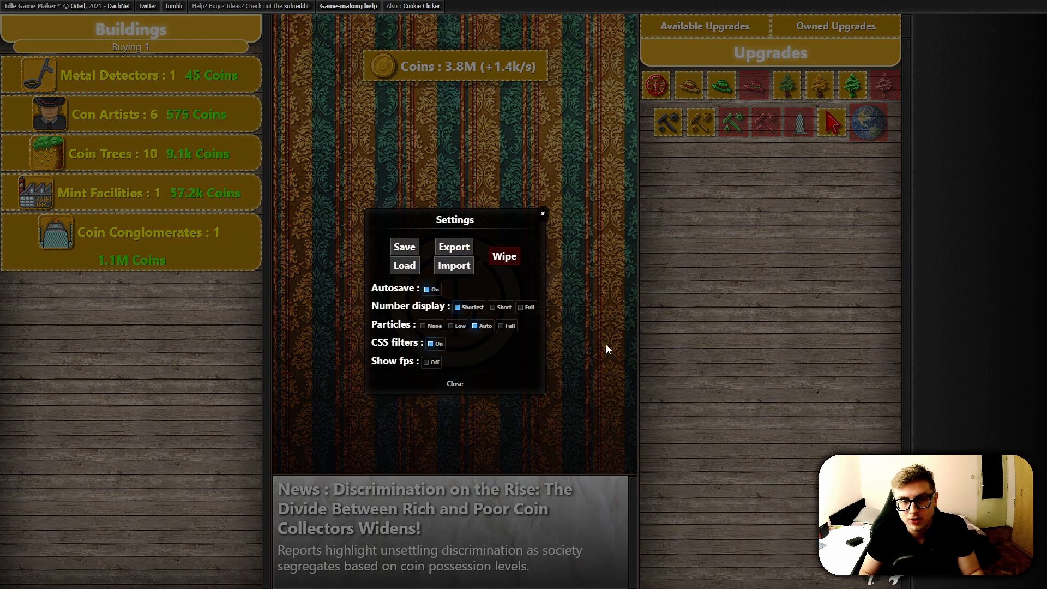
- Close the game's Settings popup so the coin clicker runs full view at normal text size
left_click(453, 382)
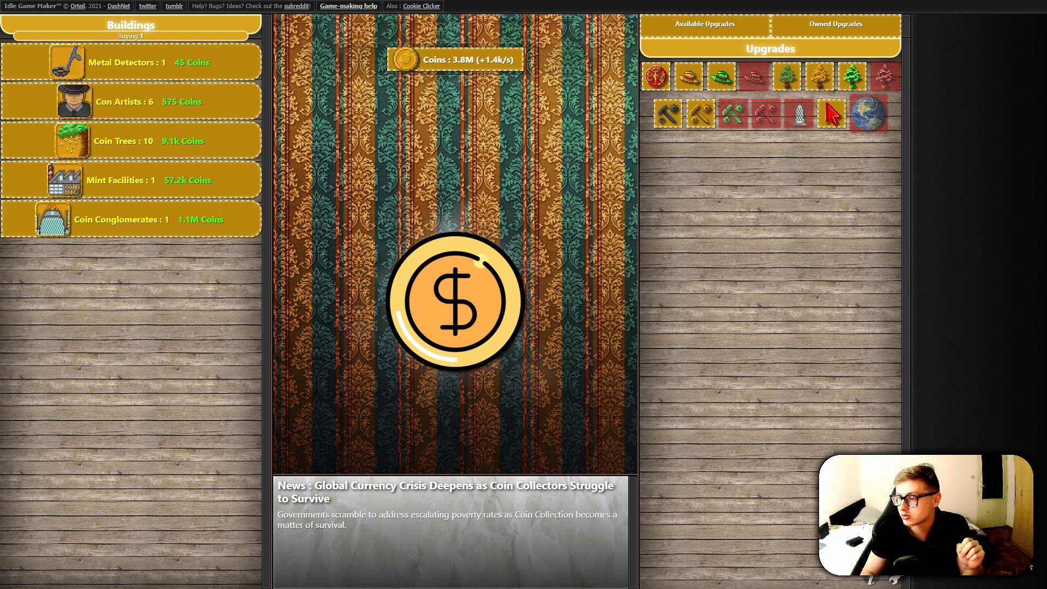
left_click(456, 301)
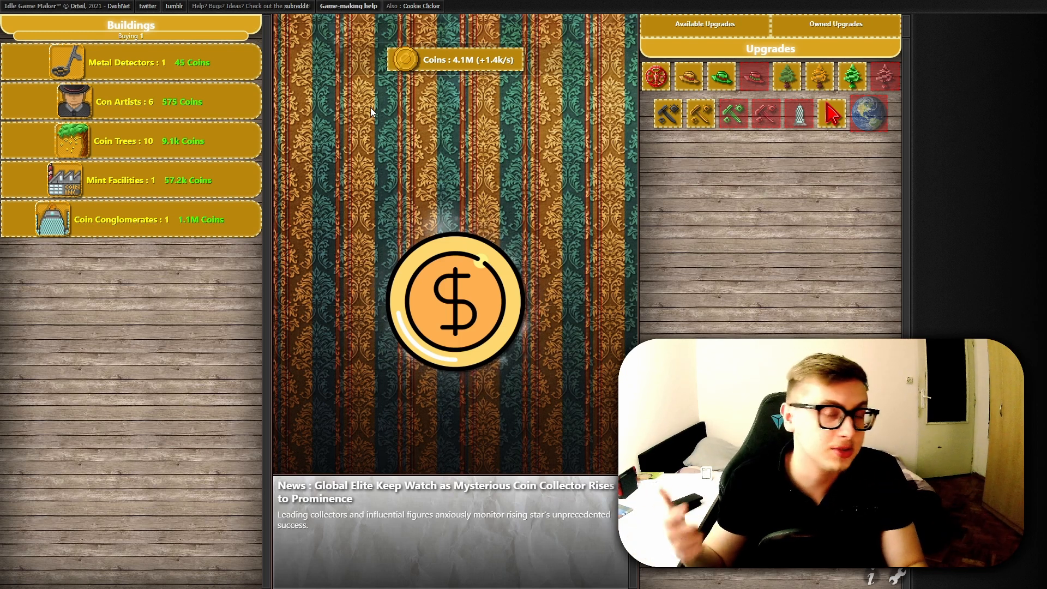
mouse_move(413, 112)
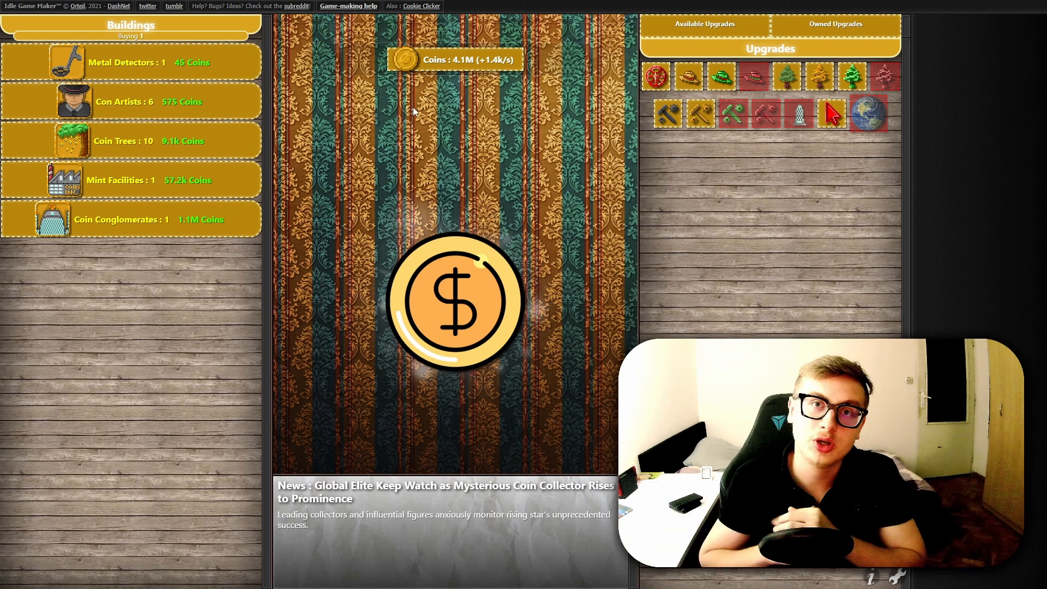